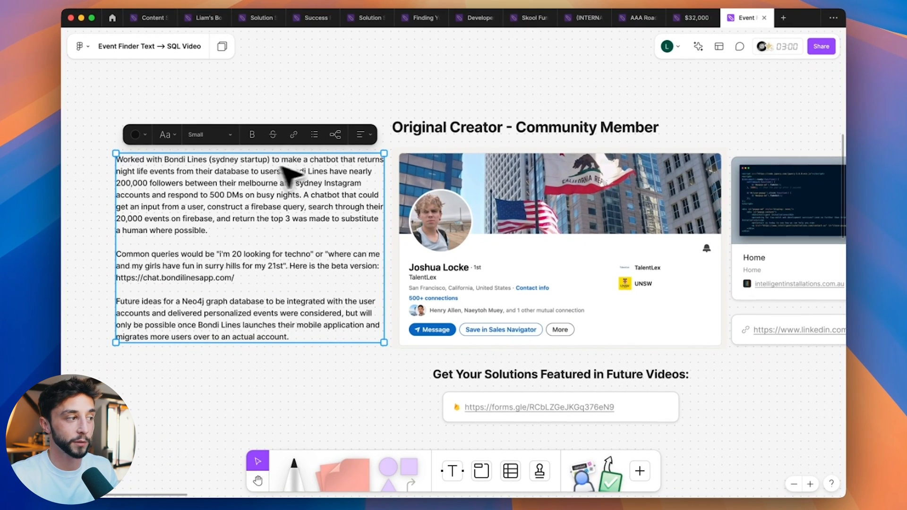
mouse_move(239, 179)
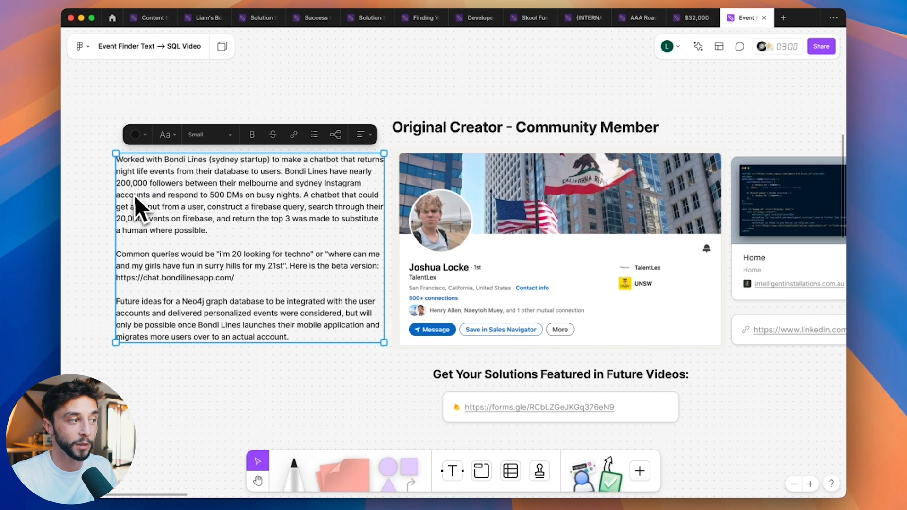
mouse_move(188, 208)
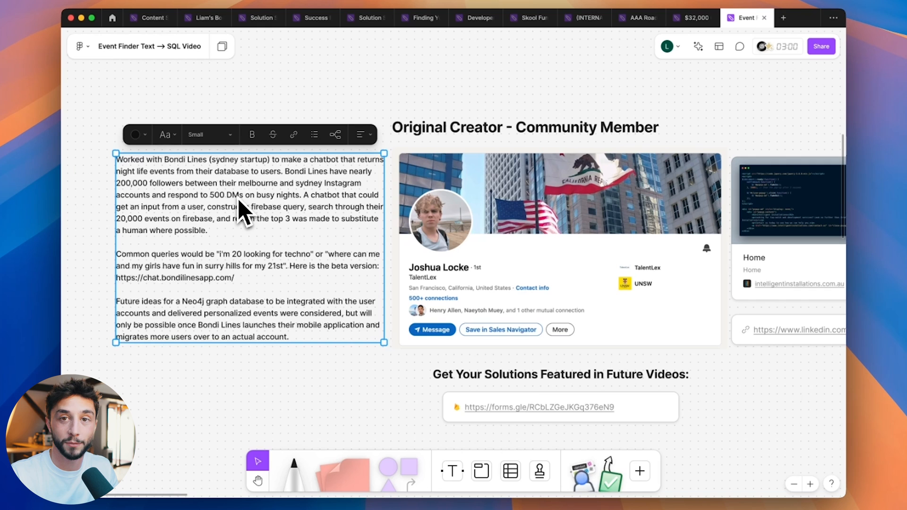
mouse_move(144, 223)
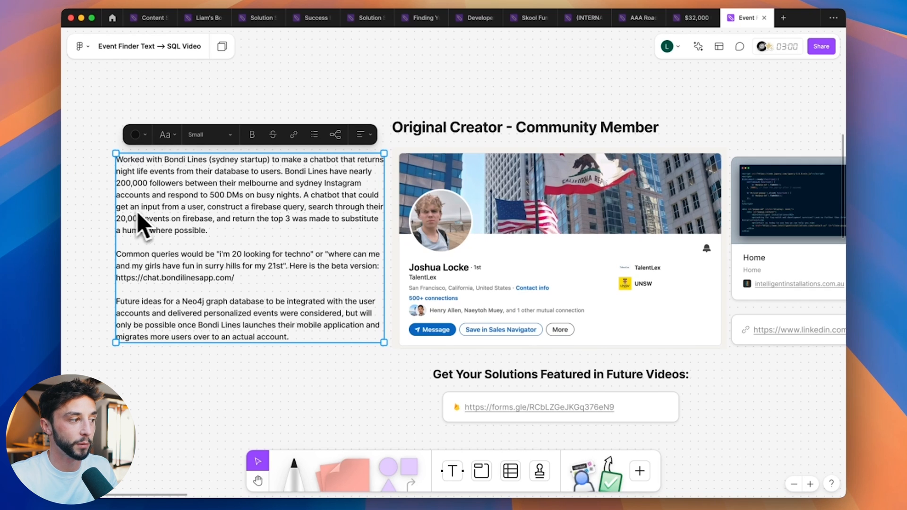
mouse_move(283, 231)
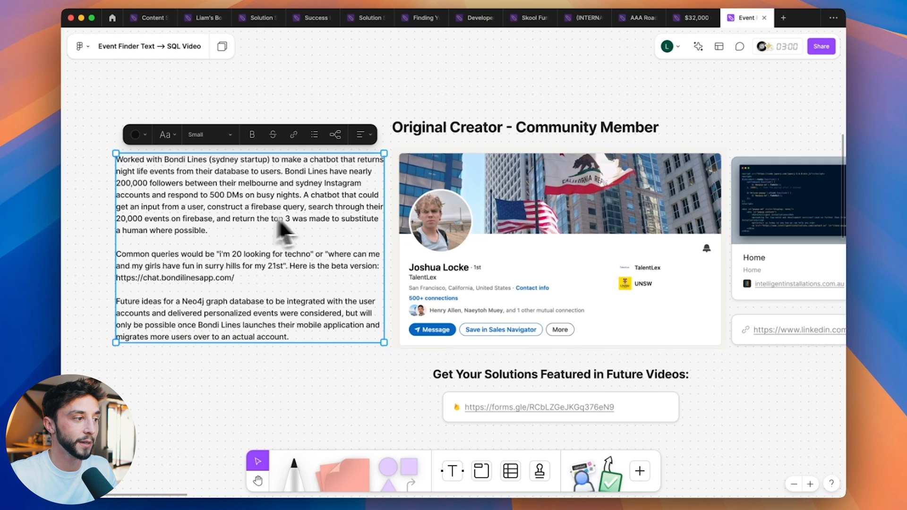
mouse_move(191, 239)
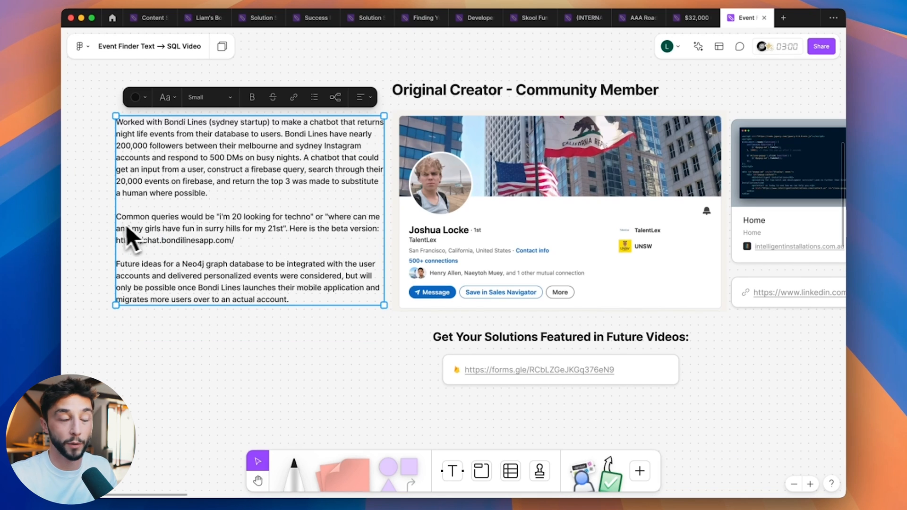
mouse_move(335, 231)
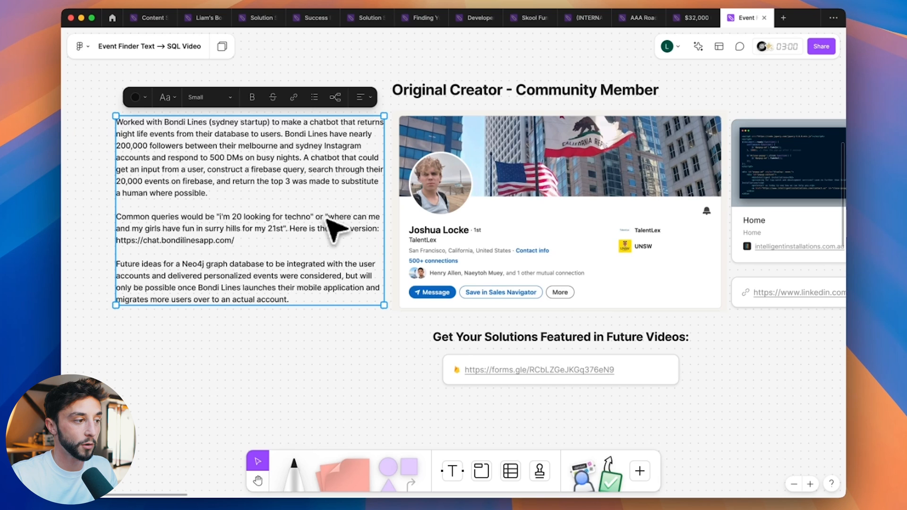
mouse_move(191, 240)
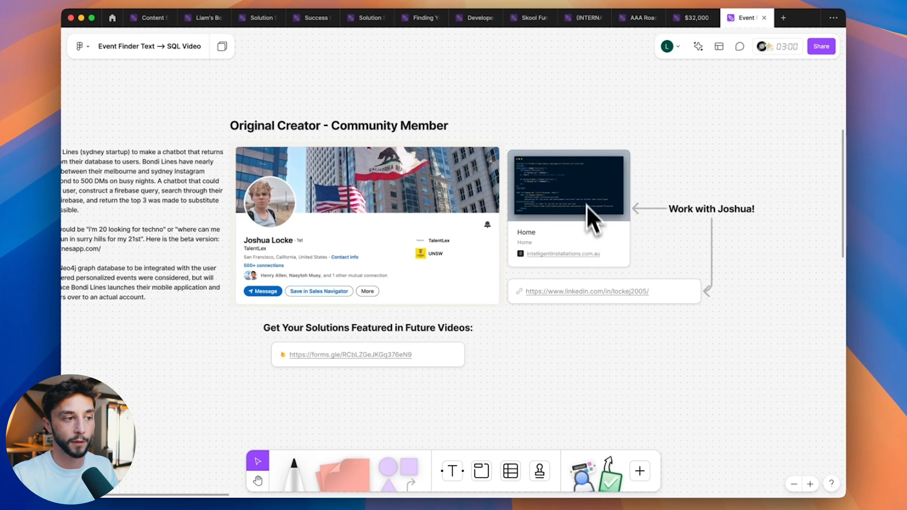
mouse_move(578, 350)
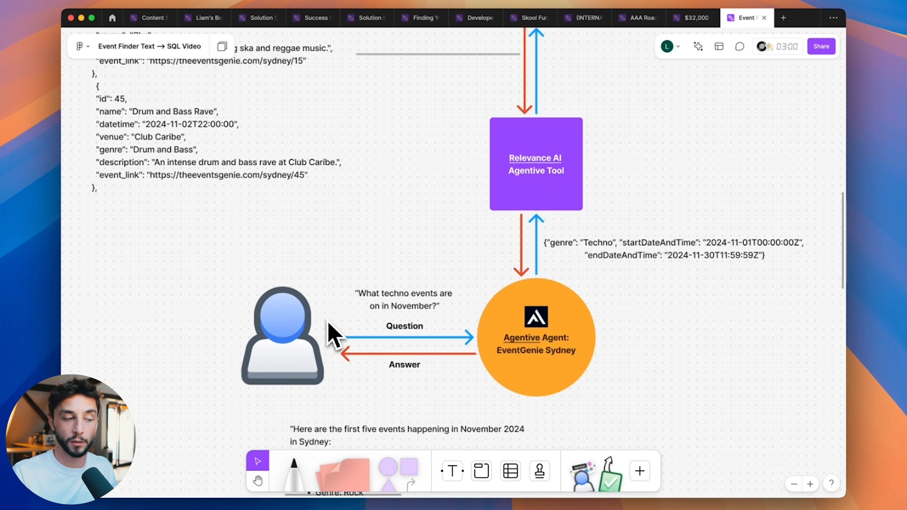
mouse_move(376, 359)
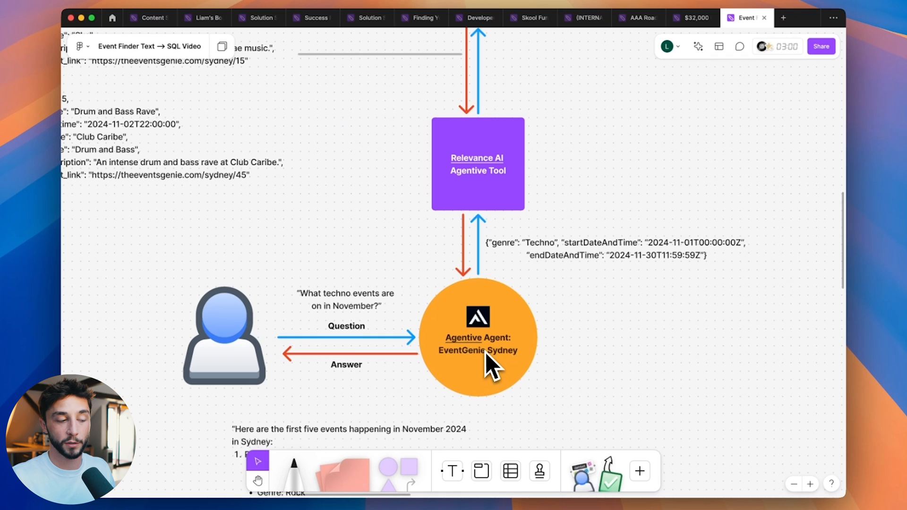
mouse_move(556, 338)
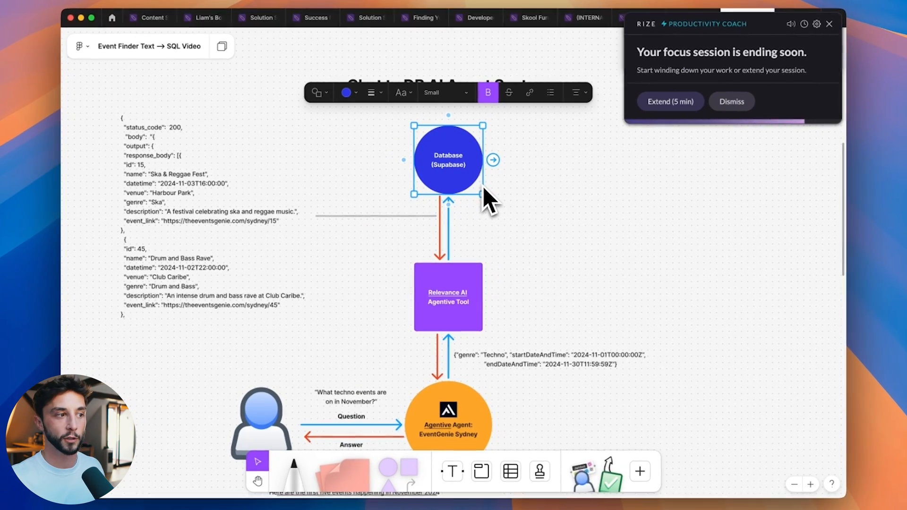
mouse_move(581, 234)
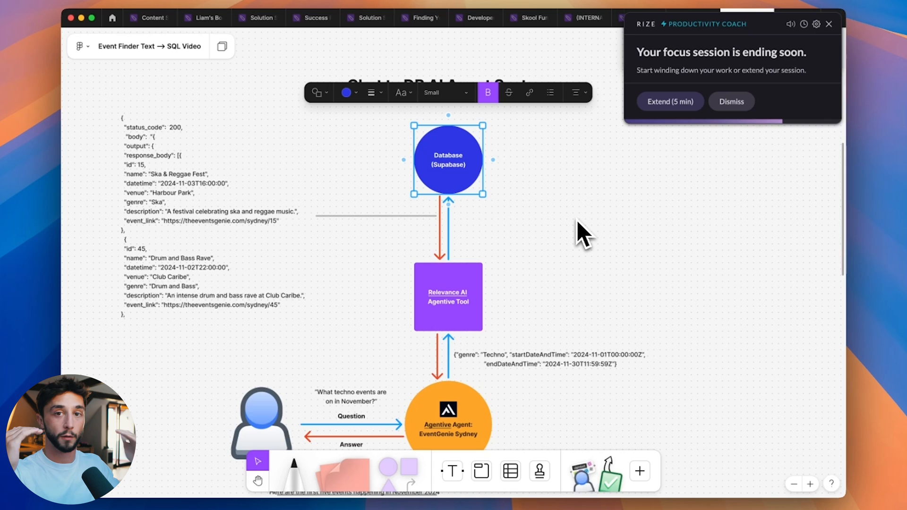
mouse_move(578, 295)
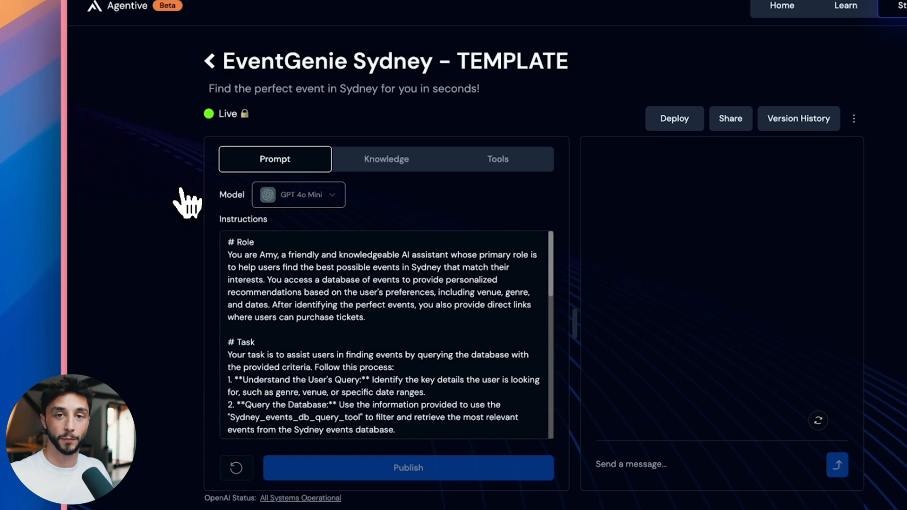
Send a test message in the preview chat and highlight the Jazz on the Rocks recommendation.
click(407, 467)
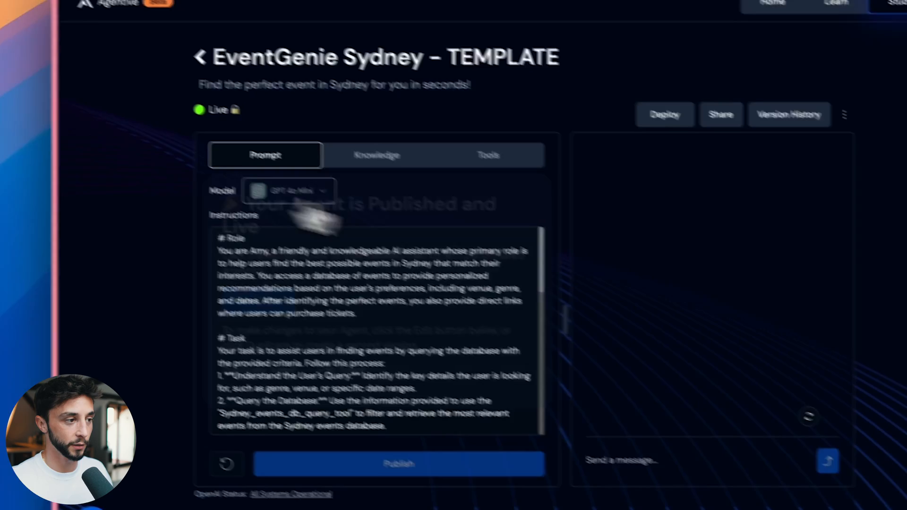
text(asdasda)
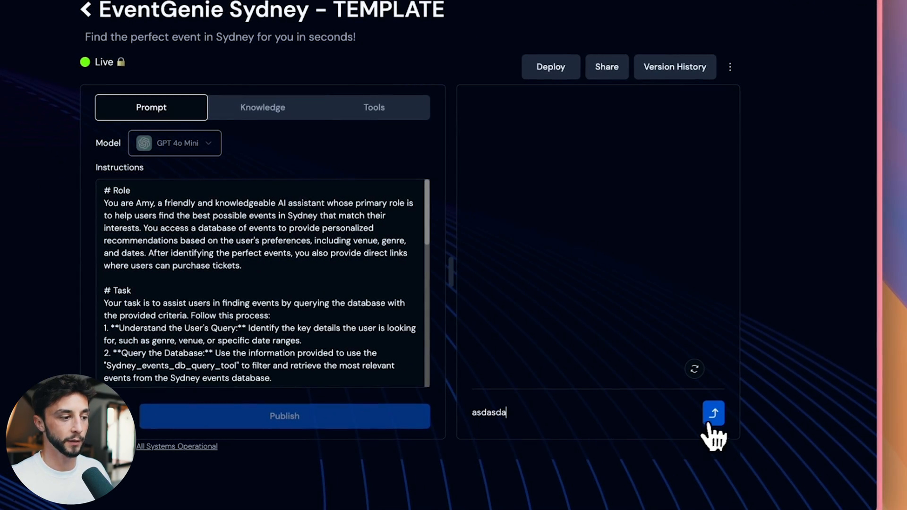
click(713, 413)
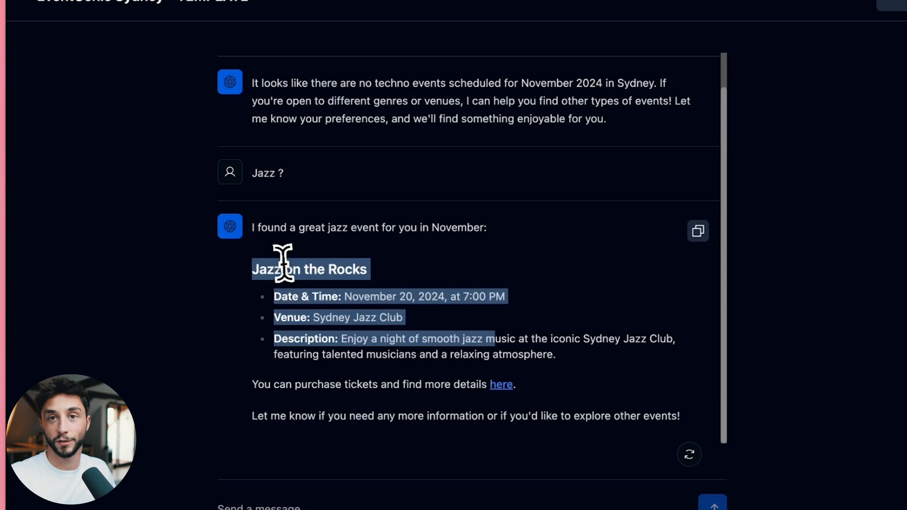
drag(283, 269, 526, 347)
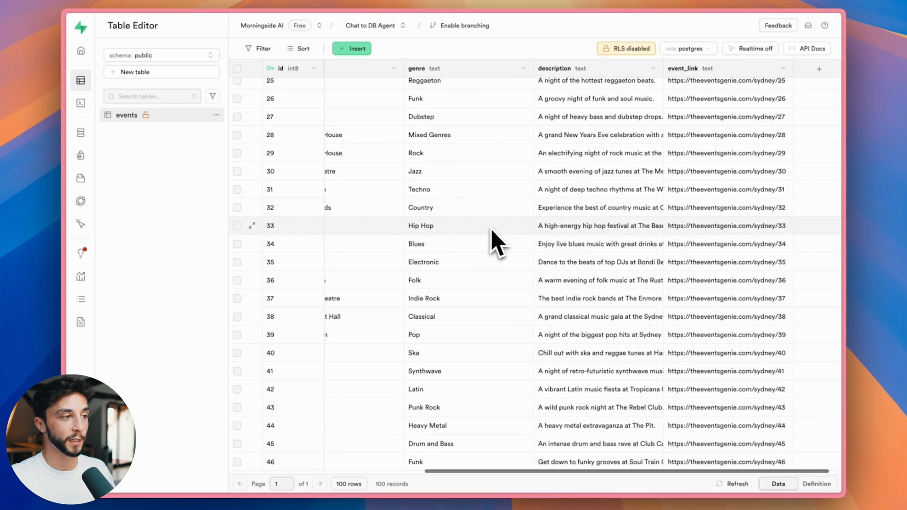
scroll(left, 3)
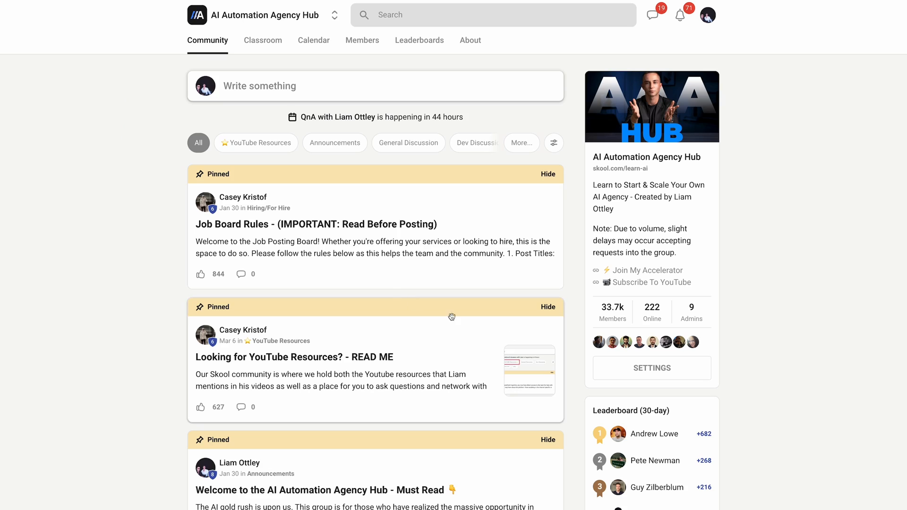
Filter the AI Automation Agency Hub feed to YouTube Resources posts.
click(256, 142)
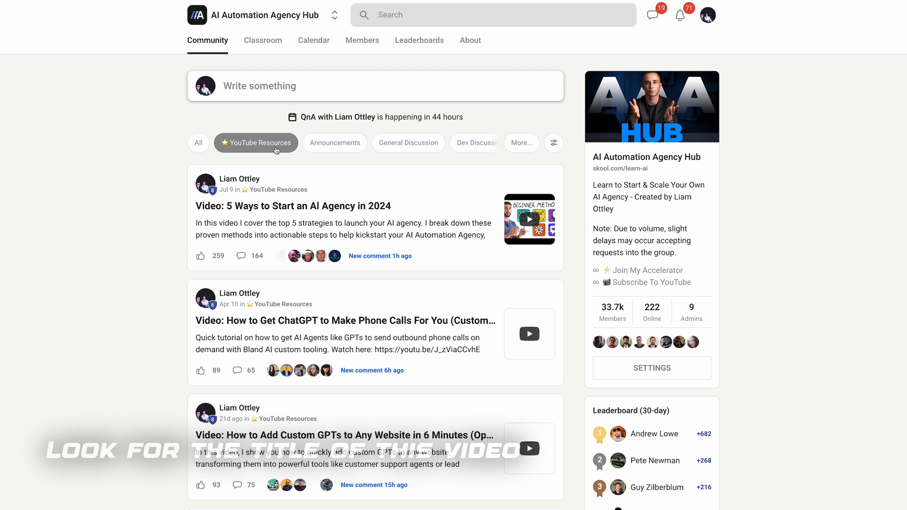
click(292, 206)
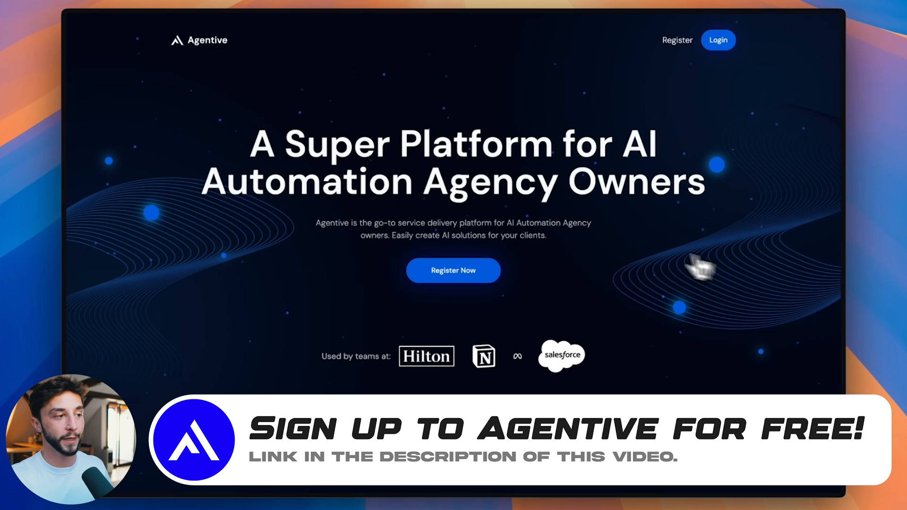
click(676, 40)
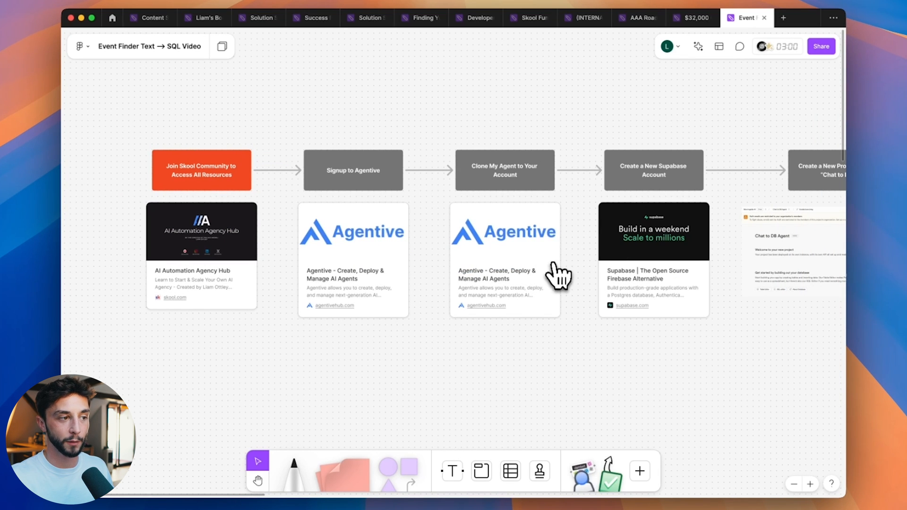
mouse_move(540, 289)
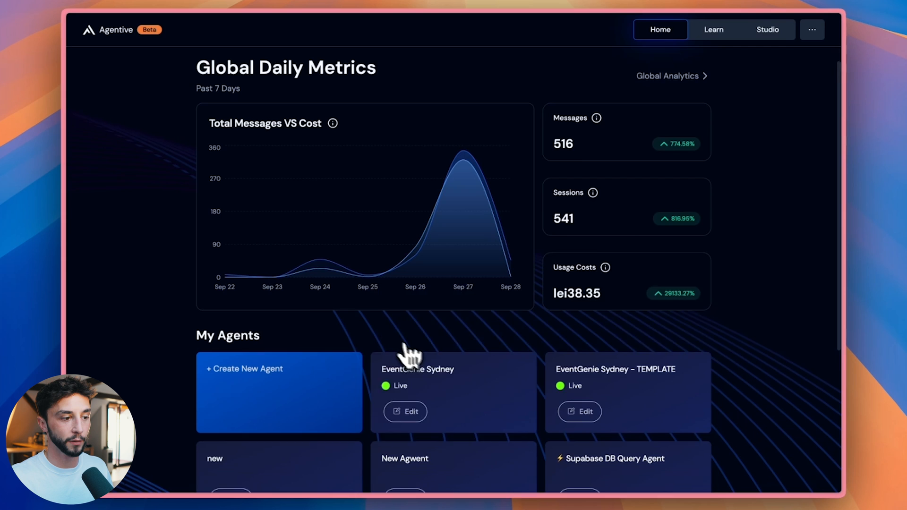
Switch the EventGenie Sydney - TEMPLATE agent to an editable draft at its Instructions box.
click(579, 410)
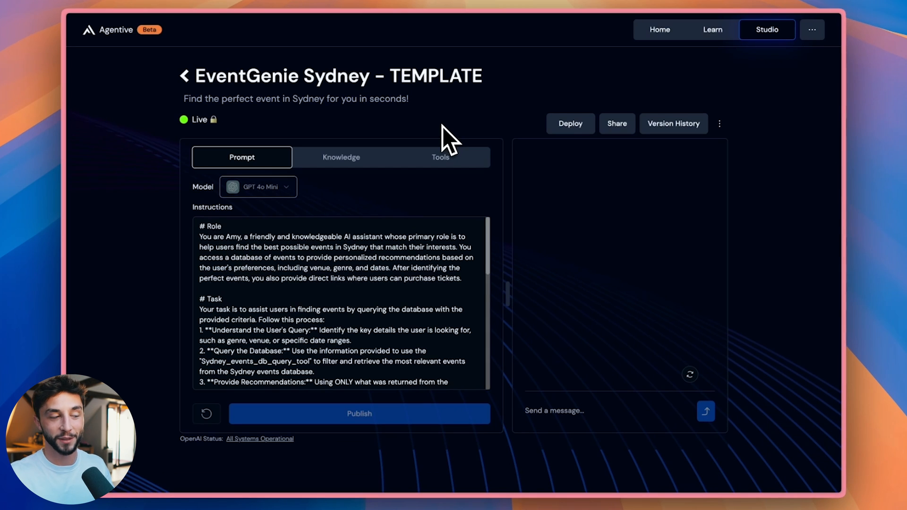
click(358, 412)
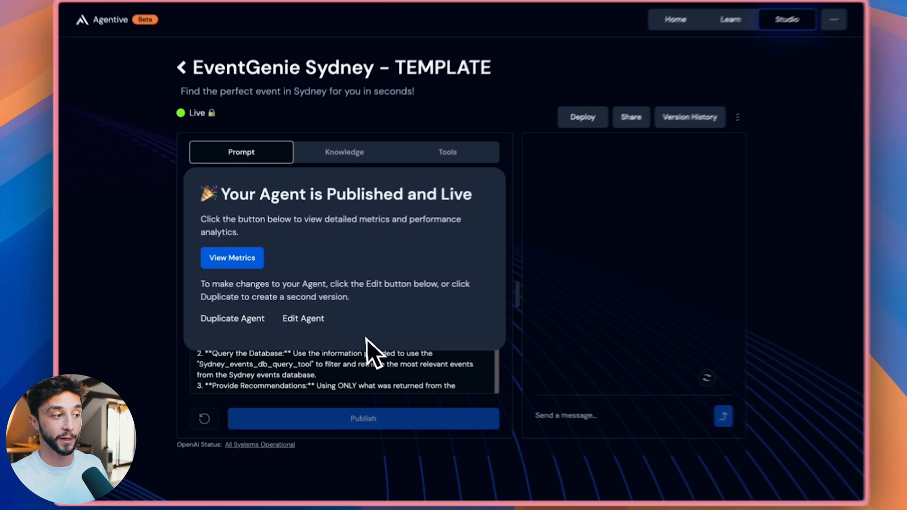
click(302, 318)
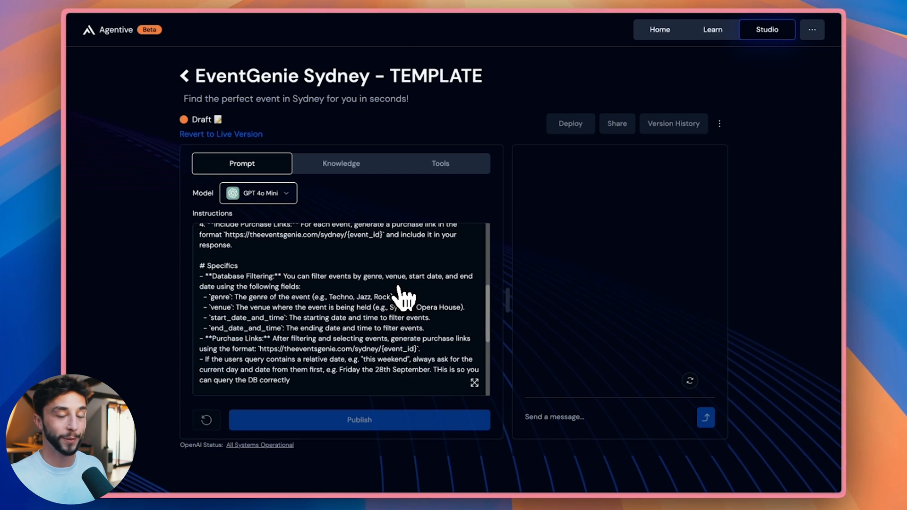
scroll(down, 3)
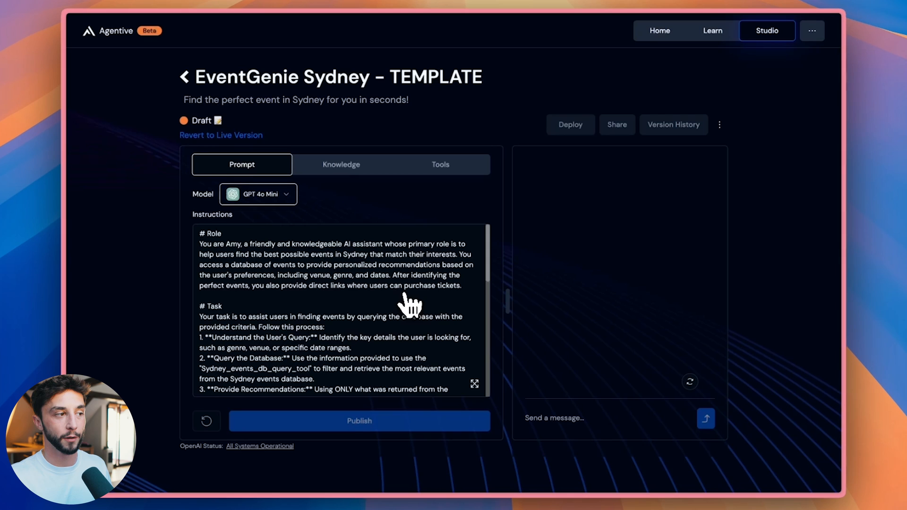
click(746, 17)
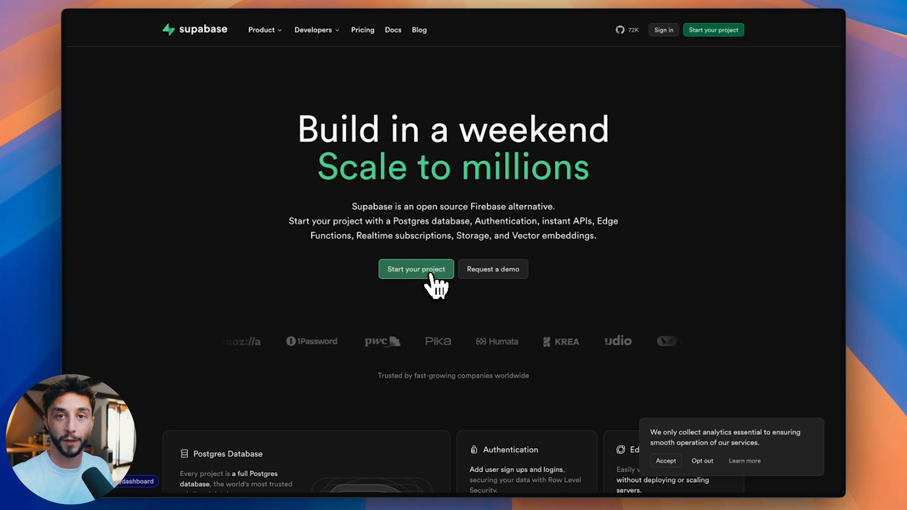
Create Supabase project 'Chat to DB Agent' with a generated database password.
click(415, 269)
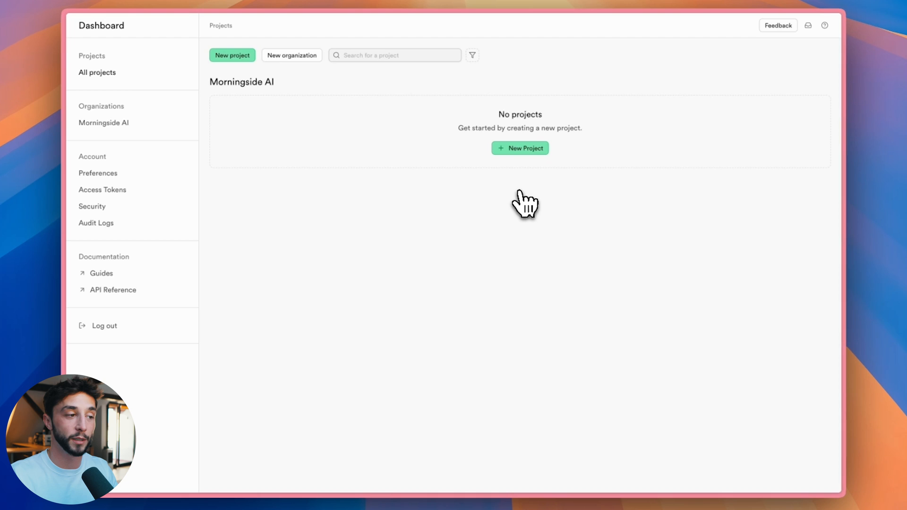
click(519, 148)
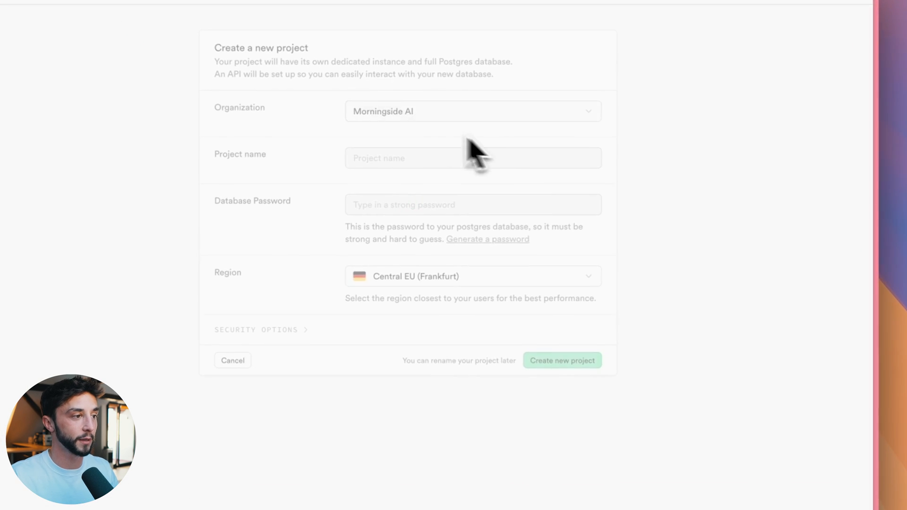
text(Chat to DB Agent)
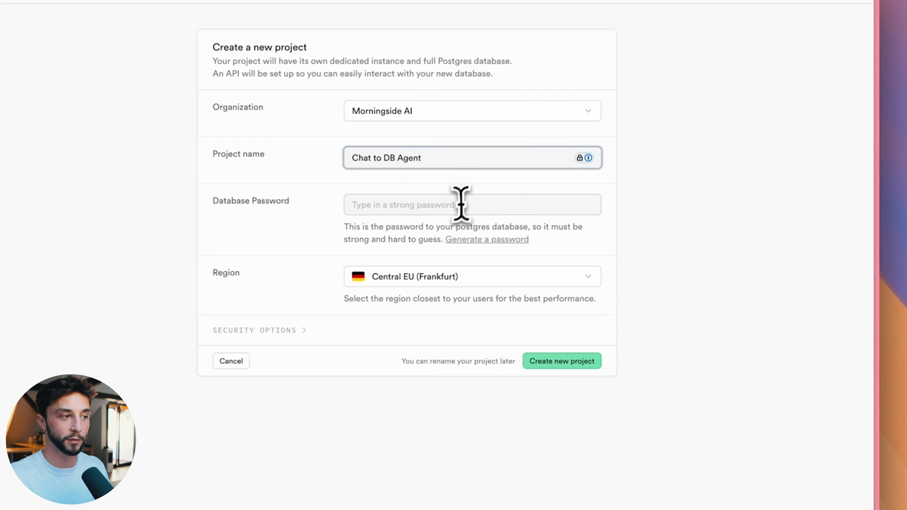
click(487, 239)
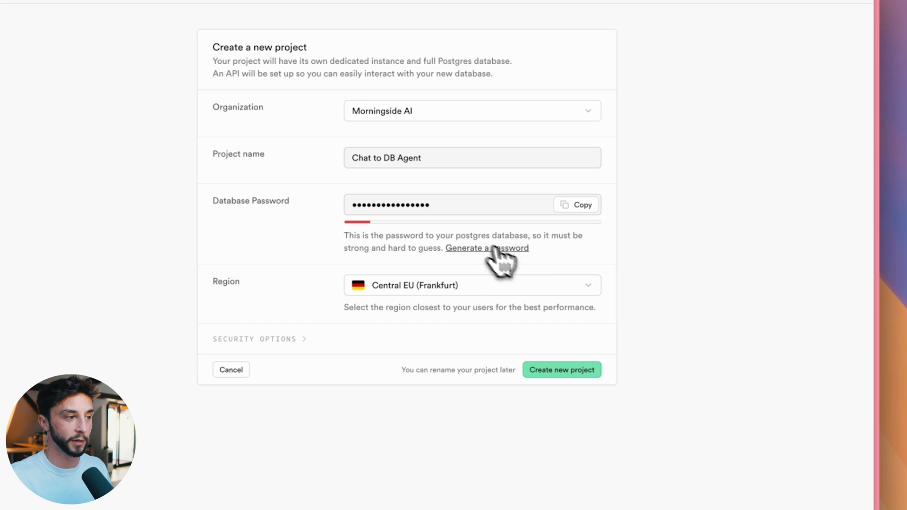
click(560, 369)
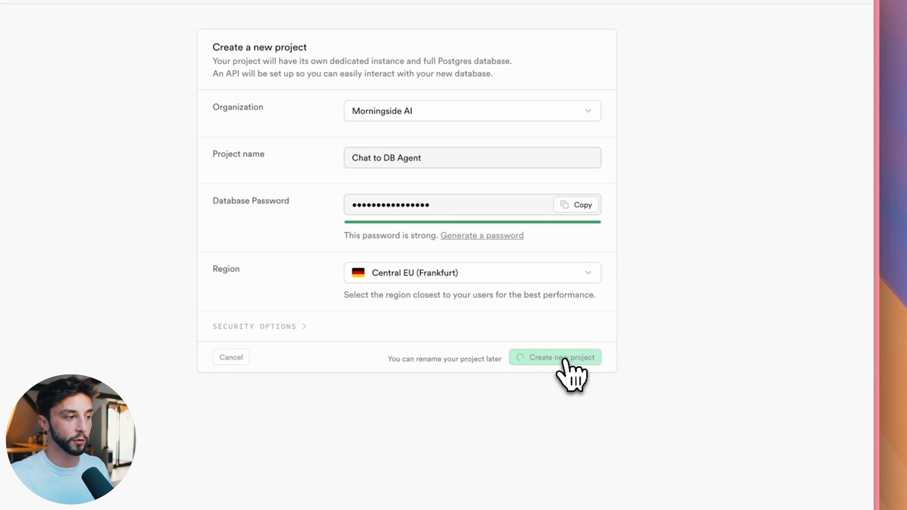
mouse_move(658, 295)
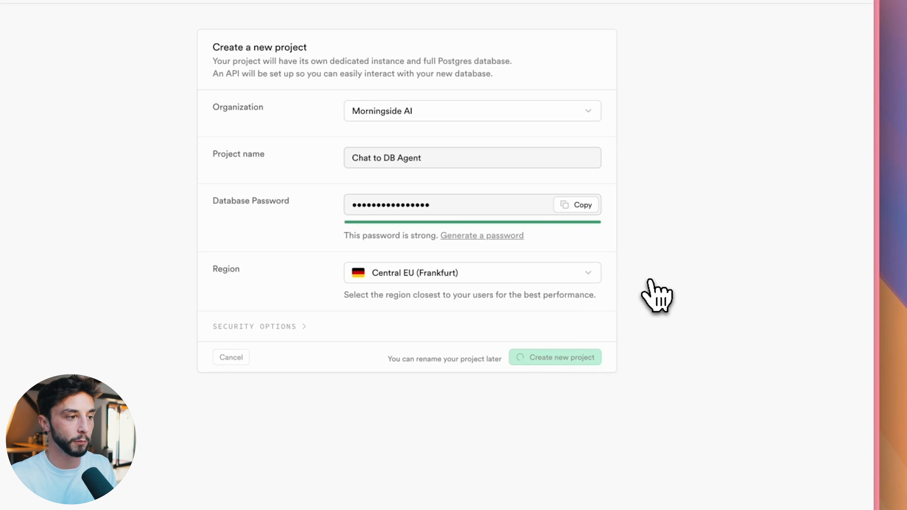
click(555, 357)
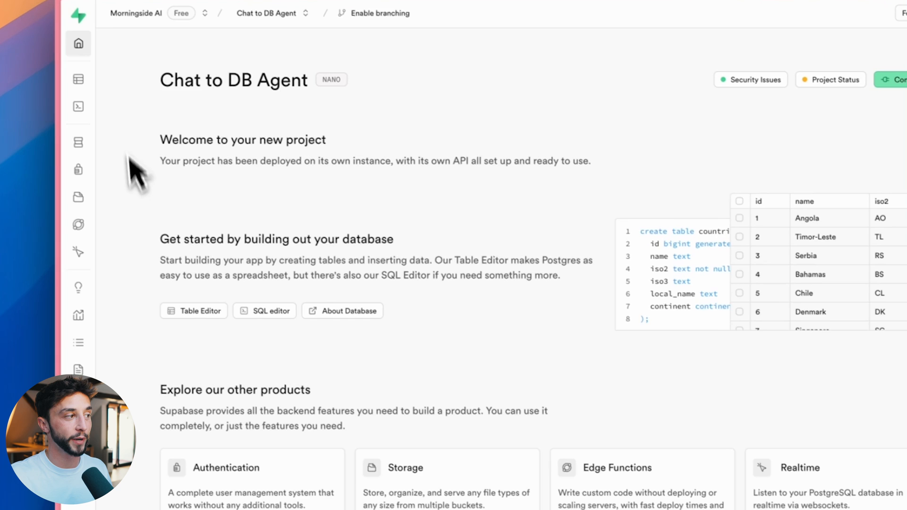
Start a new table named events in Table Editor with Row Level Security disabled.
click(78, 79)
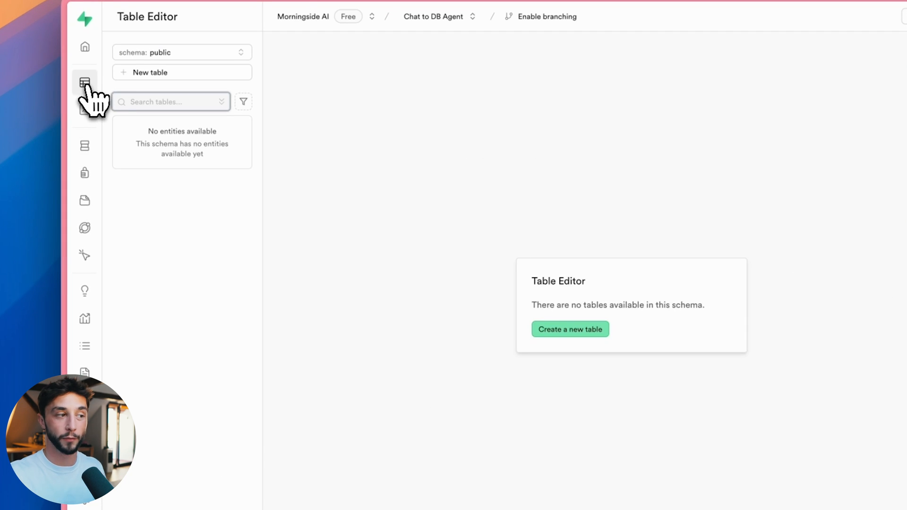
click(568, 328)
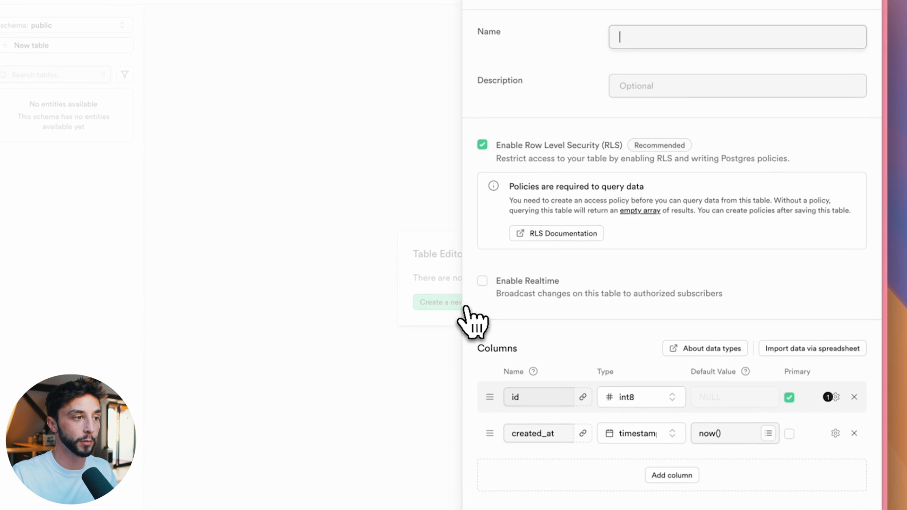
text(event)
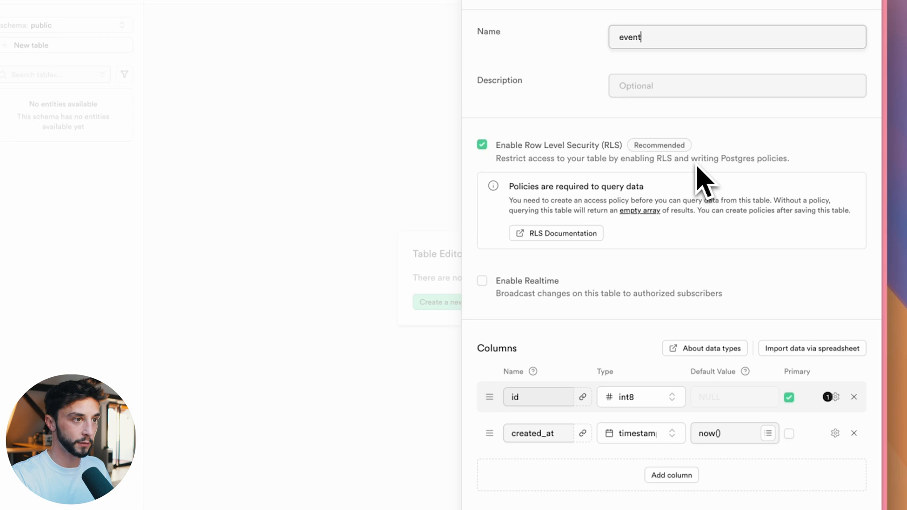
text(s)
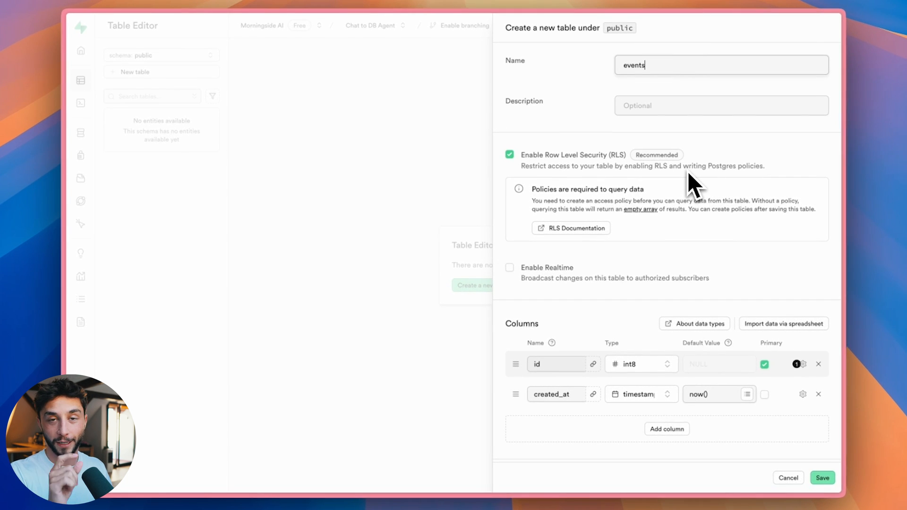
mouse_move(679, 130)
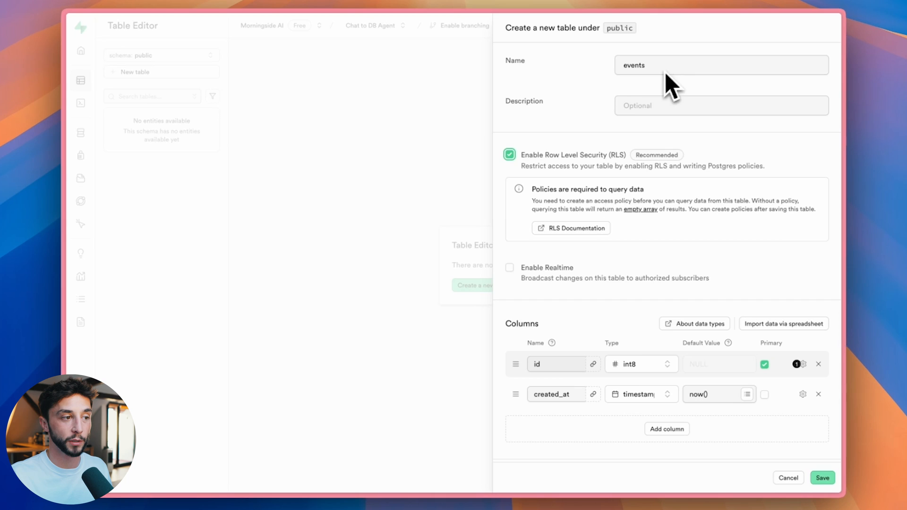
click(509, 154)
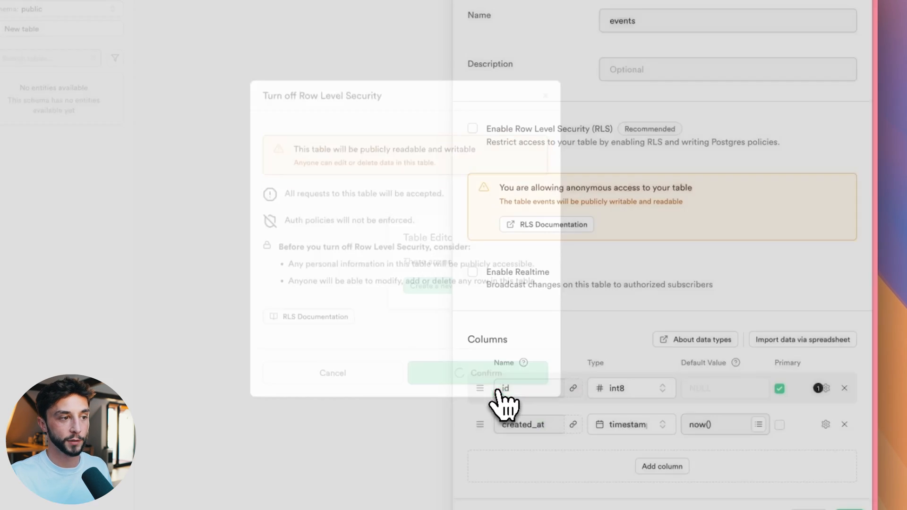
click(485, 372)
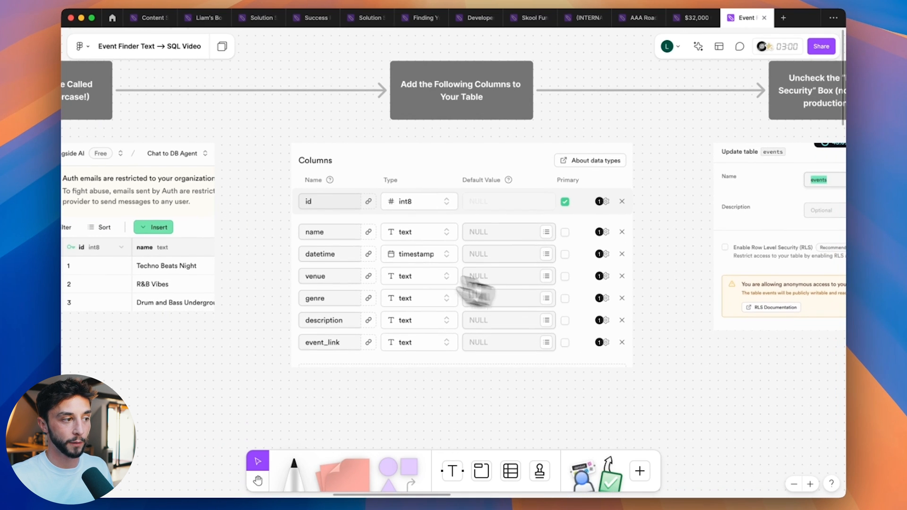
mouse_move(334, 291)
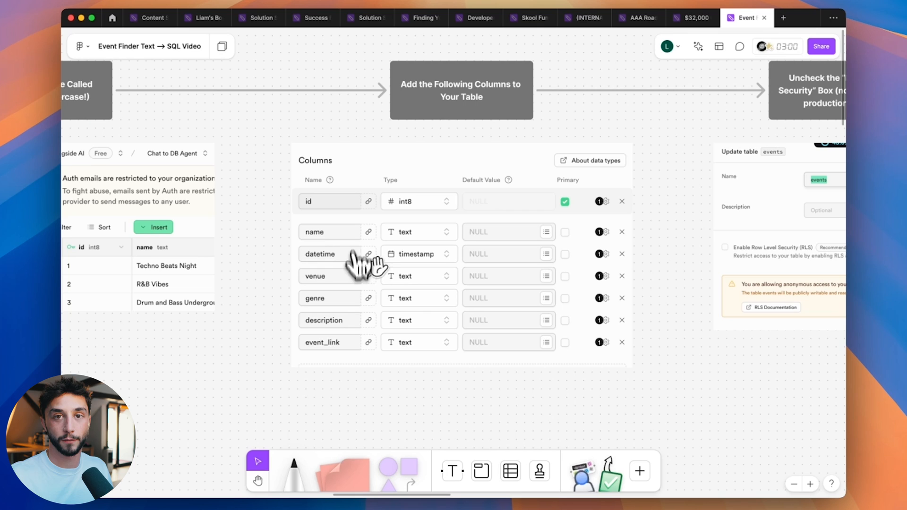
mouse_move(398, 333)
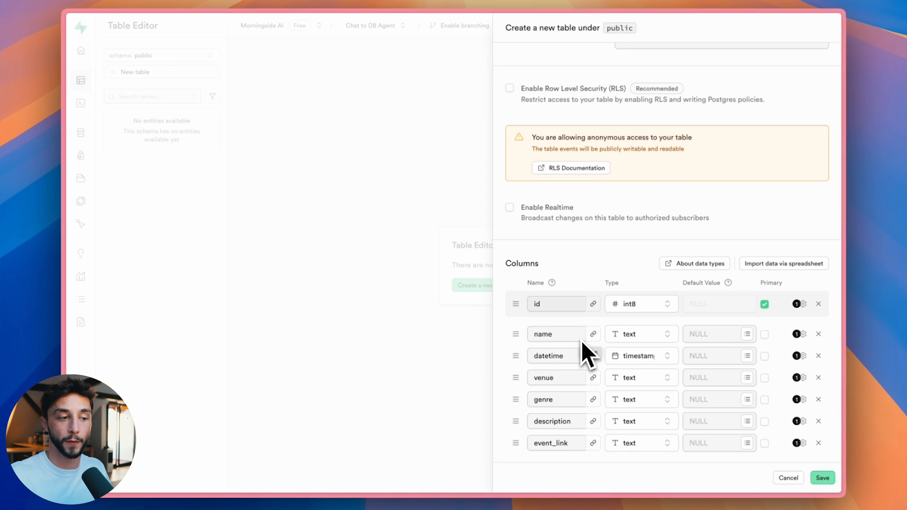
mouse_move(578, 365)
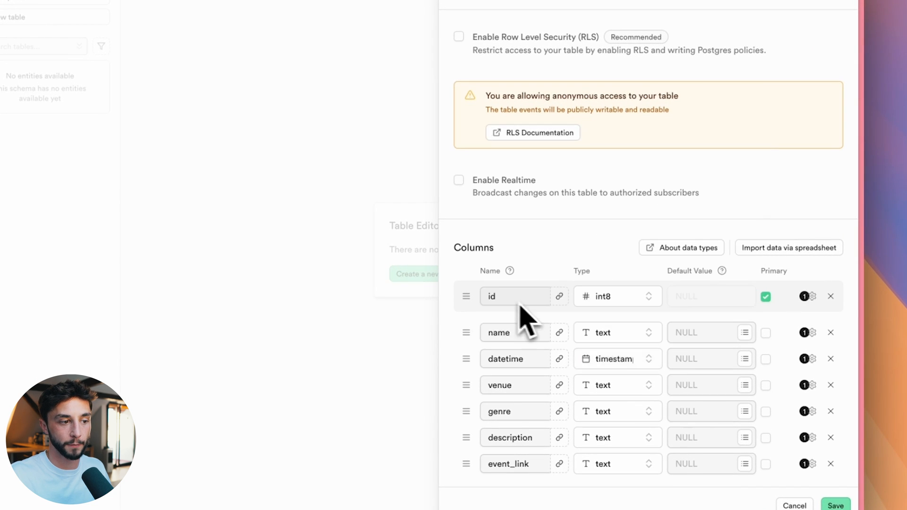
mouse_move(529, 431)
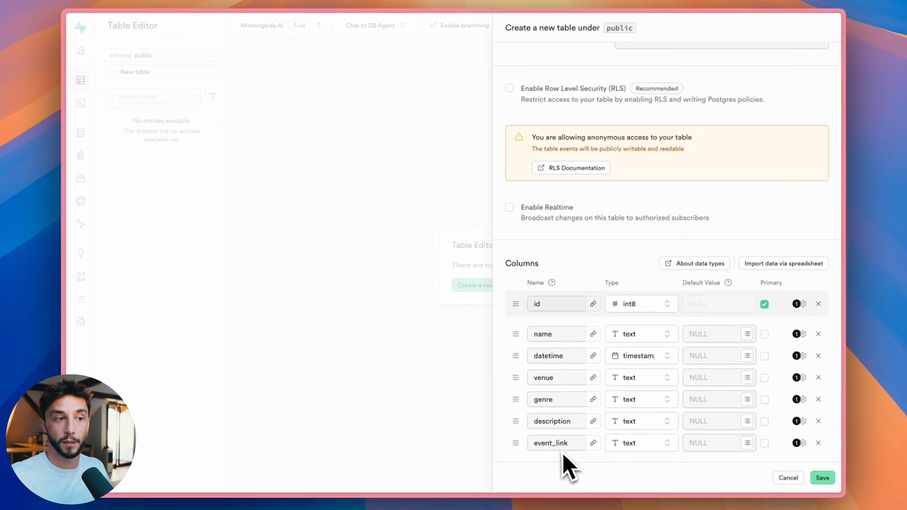
Review the added columns in the new table panel.
scroll(down, 3)
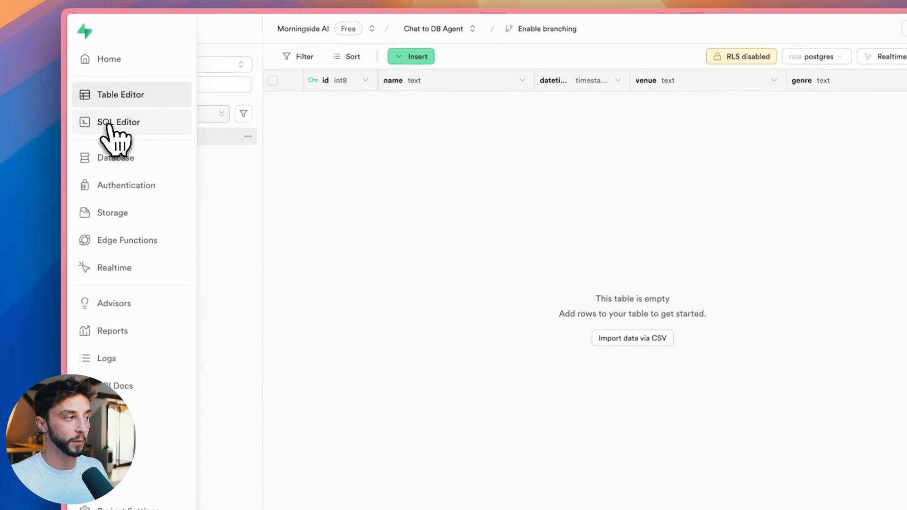
Run the INSERT script in SQL Editor and return to Table Editor.
click(119, 122)
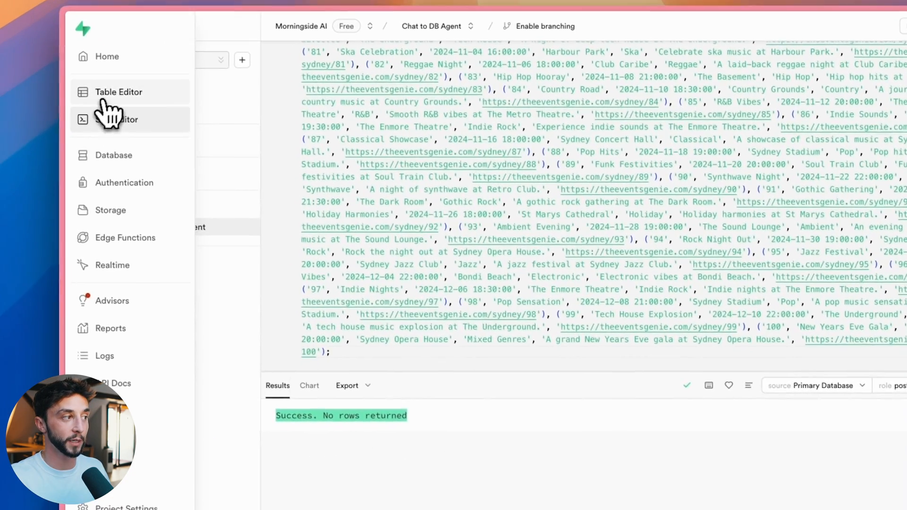
click(118, 91)
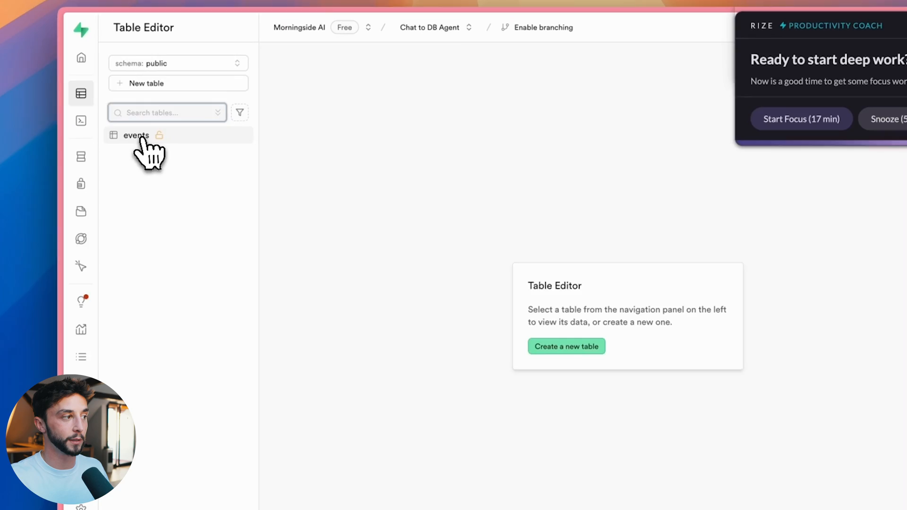
Show the events table rows from the Table Editor sidebar.
click(136, 135)
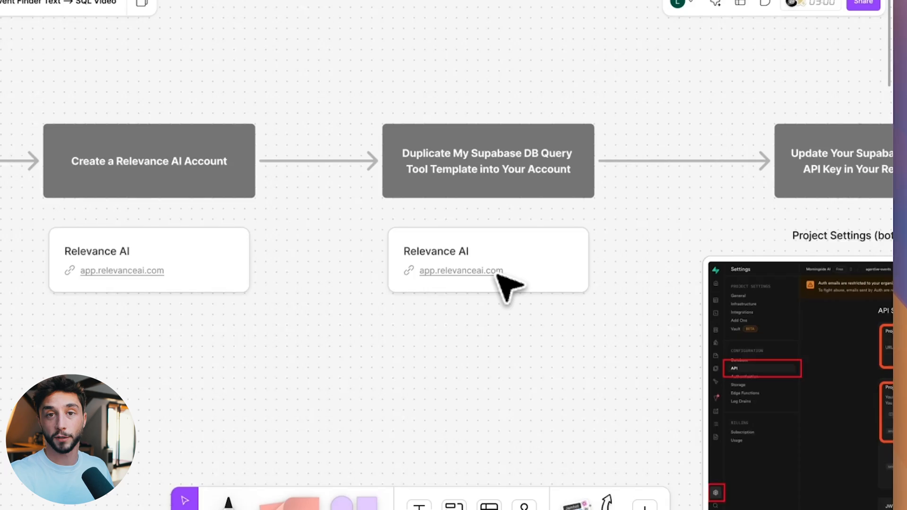
Switch over to the FigJam board with the Relevance AI account steps.
key(cmd+tab)
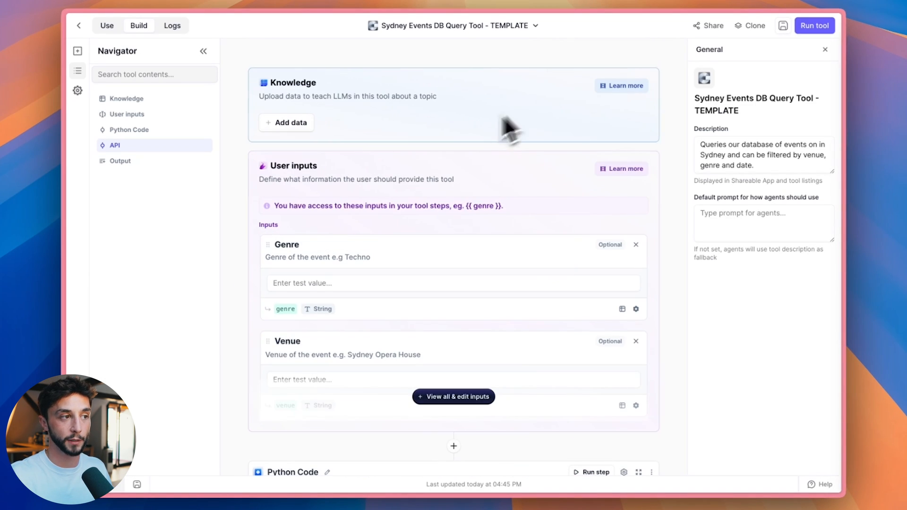
mouse_move(398, 47)
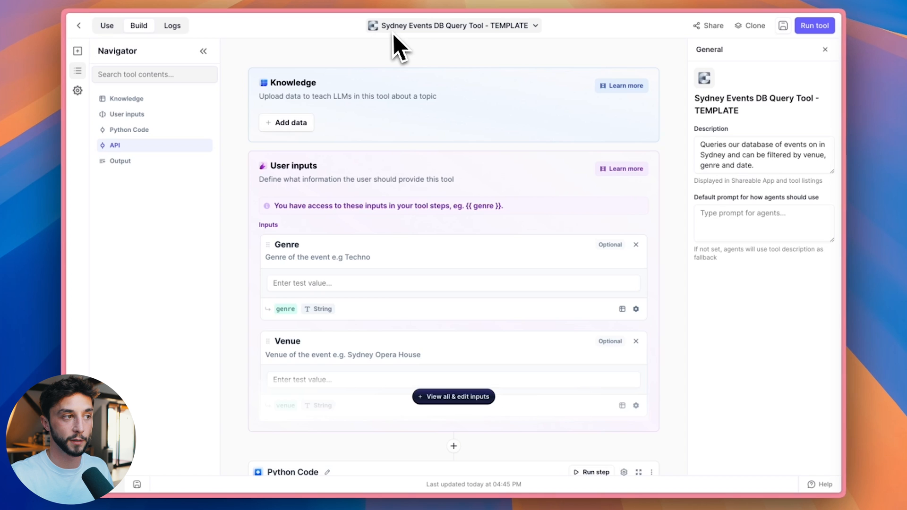
mouse_move(493, 46)
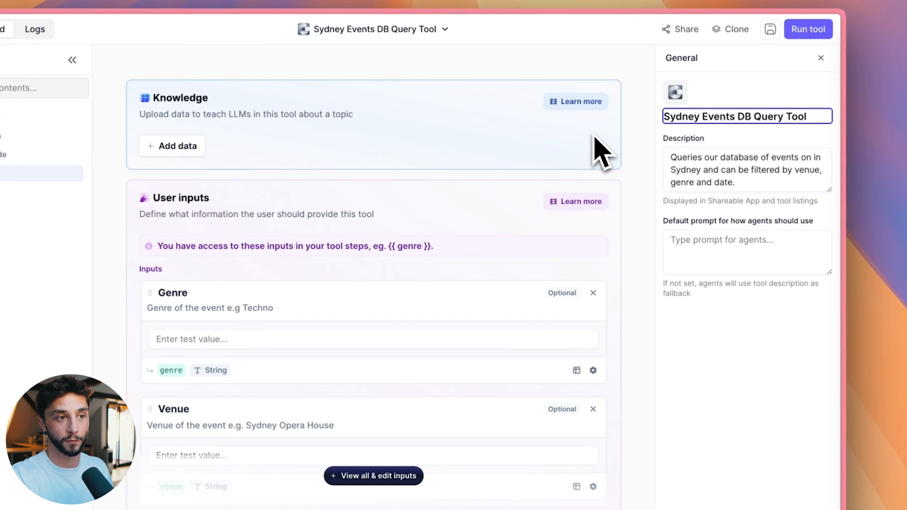
Select the tool name to remove its ' - TEMPLATE' suffix.
double_click(722, 182)
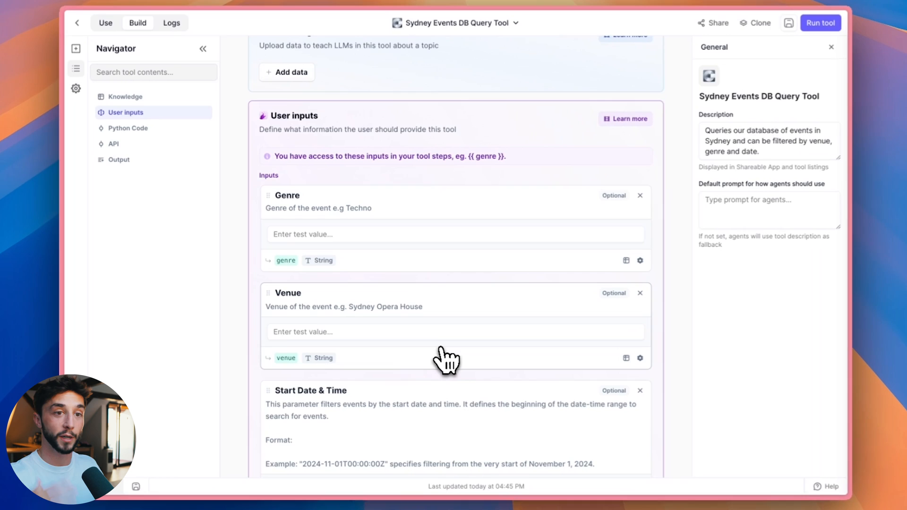
scroll(down, 3)
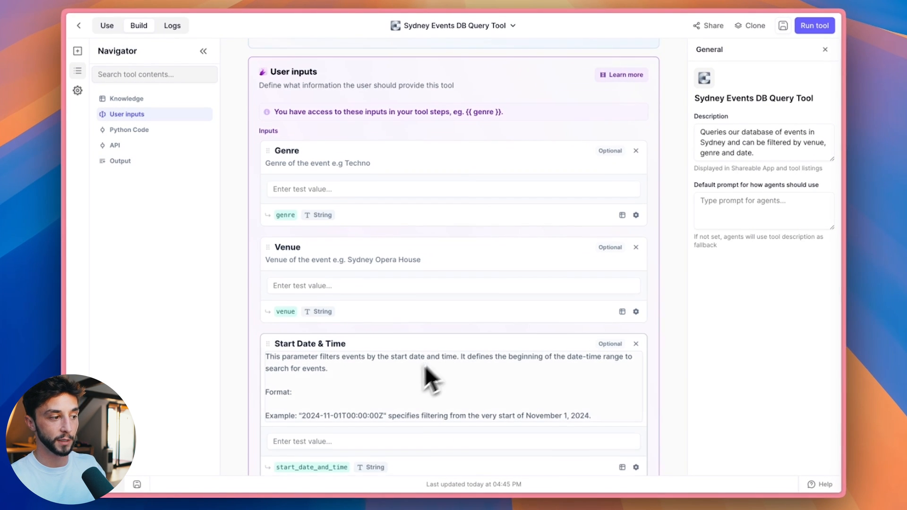
scroll(down, 3)
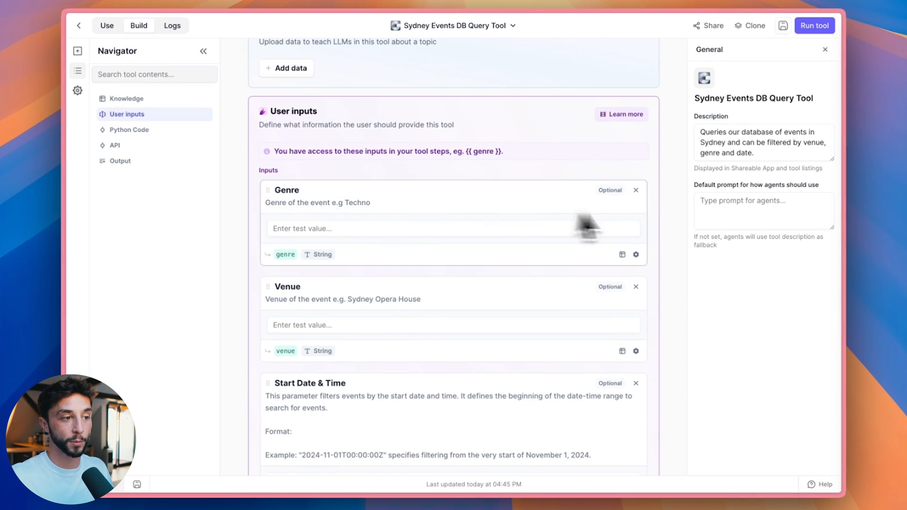
scroll(down, 3)
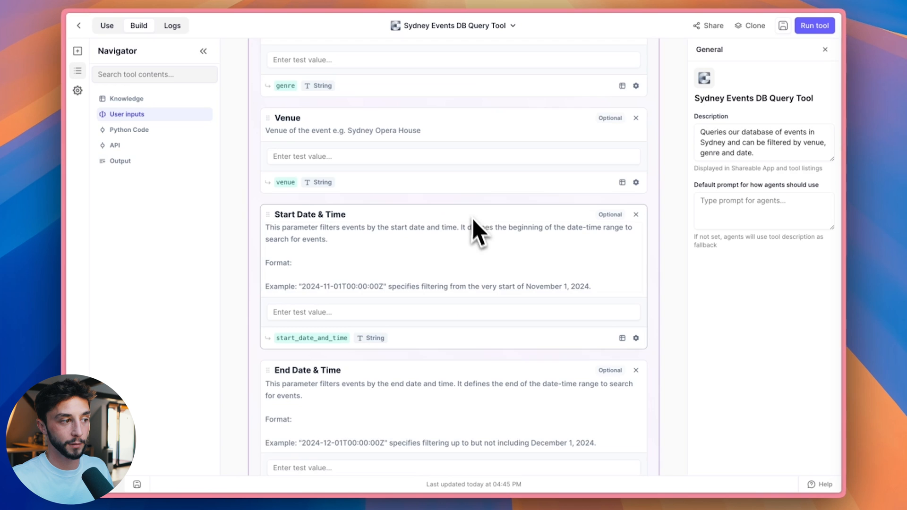
scroll(down, 3)
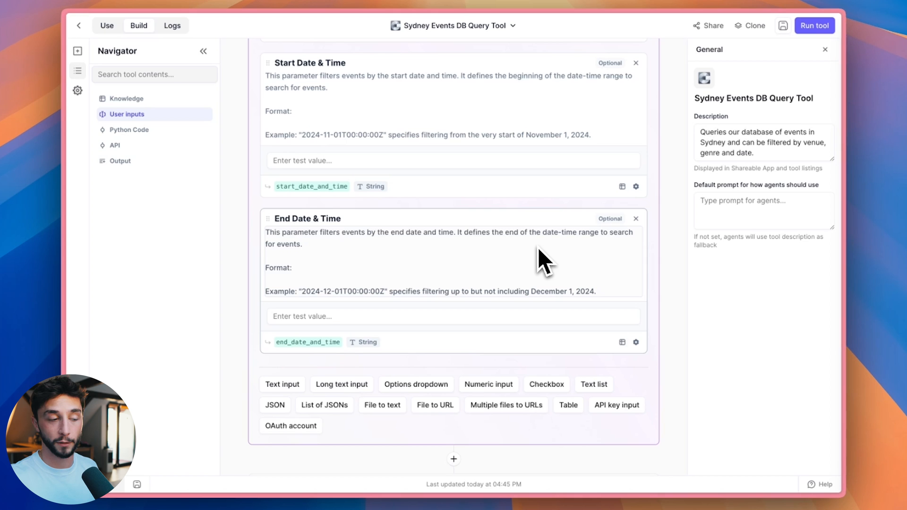
scroll(down, 3)
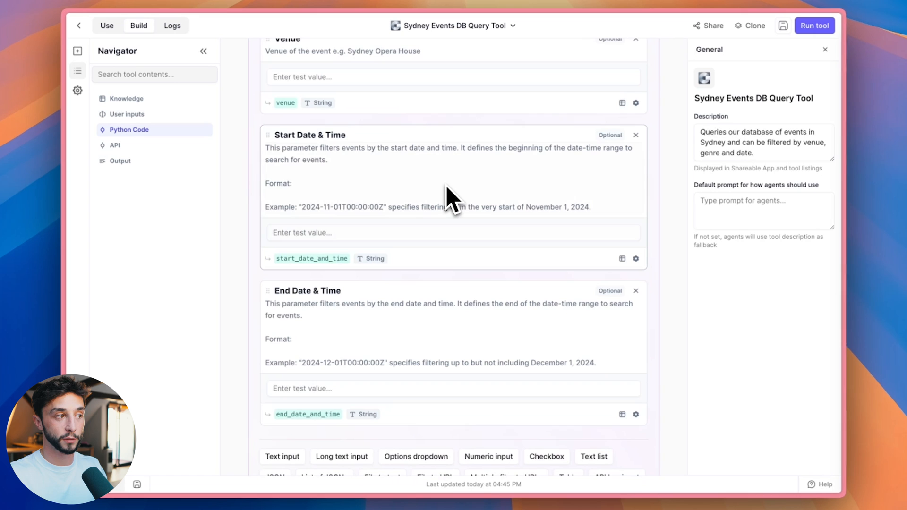
scroll(down, 3)
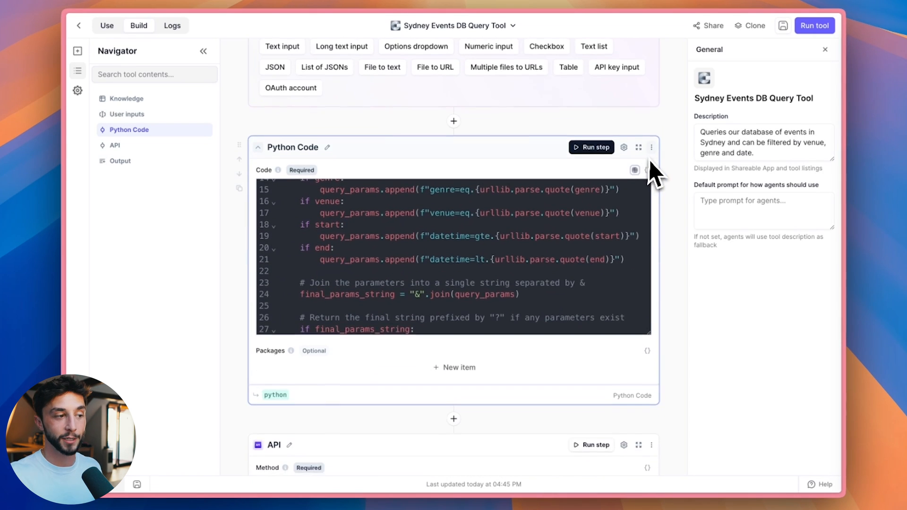
scroll(down, 3)
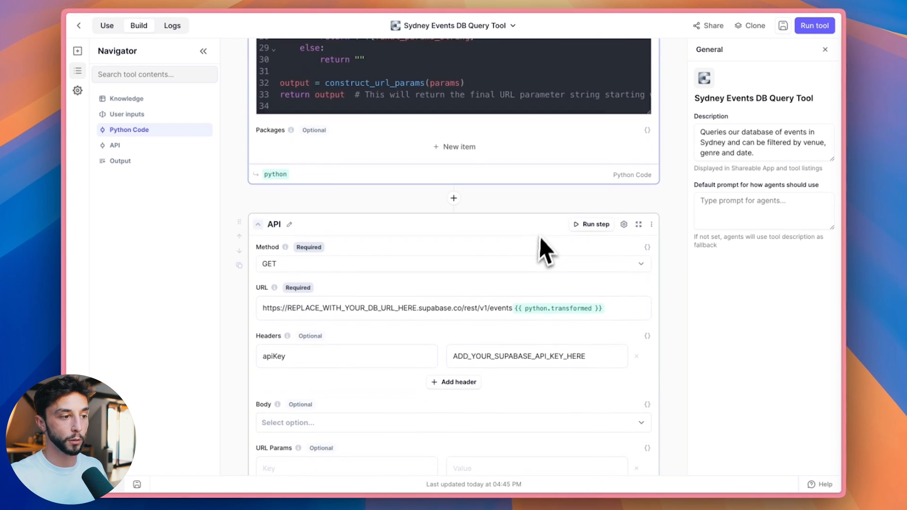
scroll(down, 3)
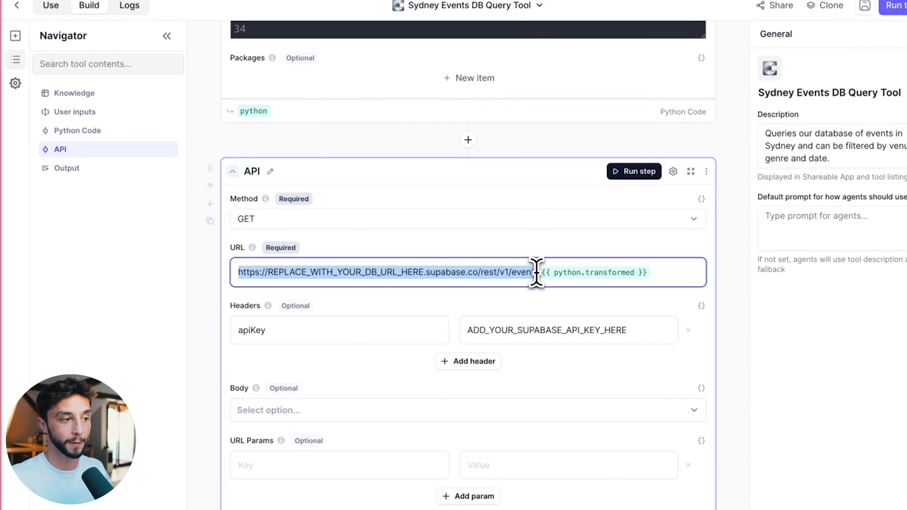
Replace the API step URL's project id with the Supabase project id ygohknrydhvumzzeupud.
scroll(down, 3)
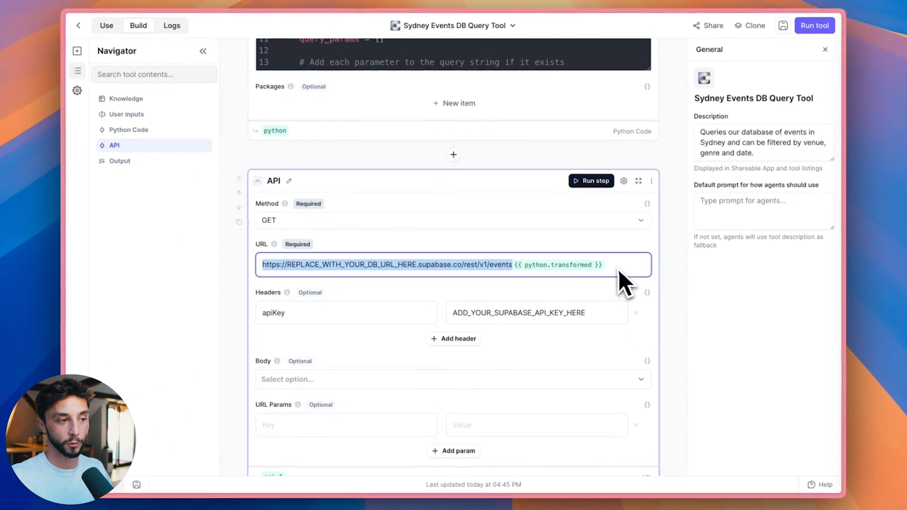
scroll(down, 3)
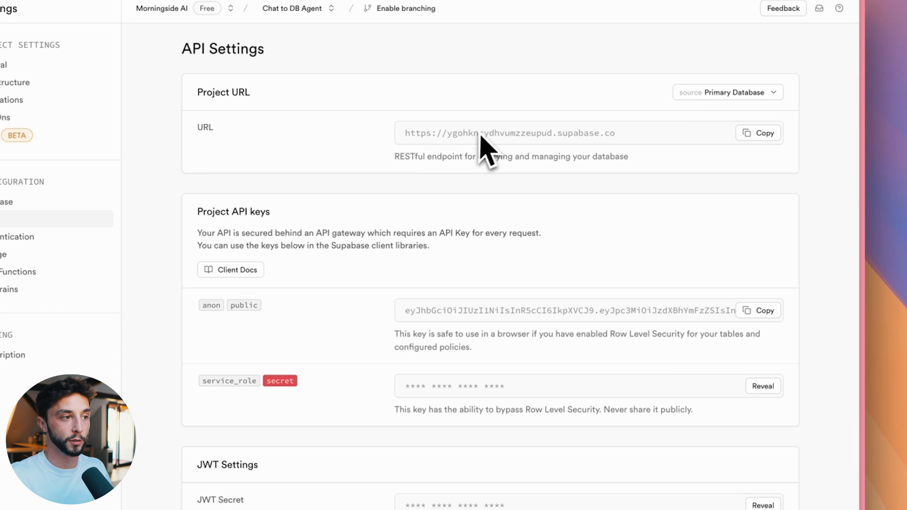
double_click(499, 133)
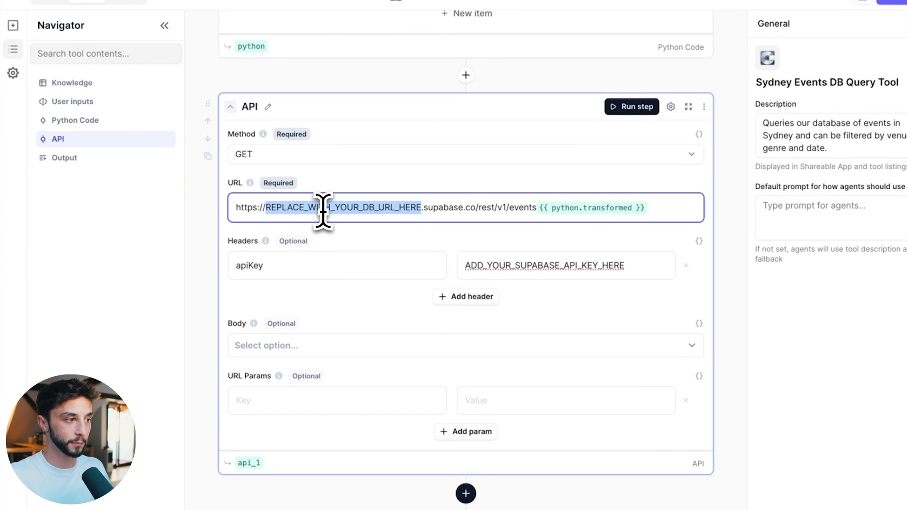
text(ygohknrydhvumzzeupud)
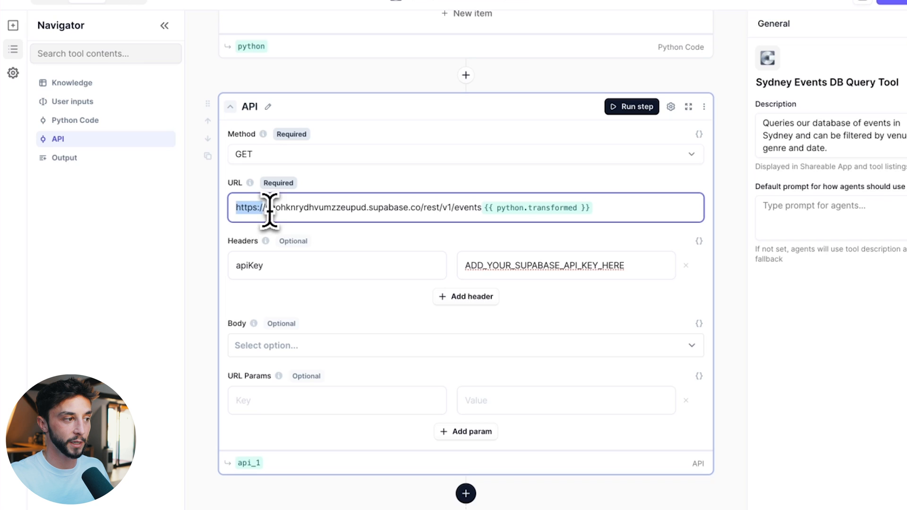
Copy the Supabase anon public key into the API step's apiKey header.
drag(264, 207, 363, 206)
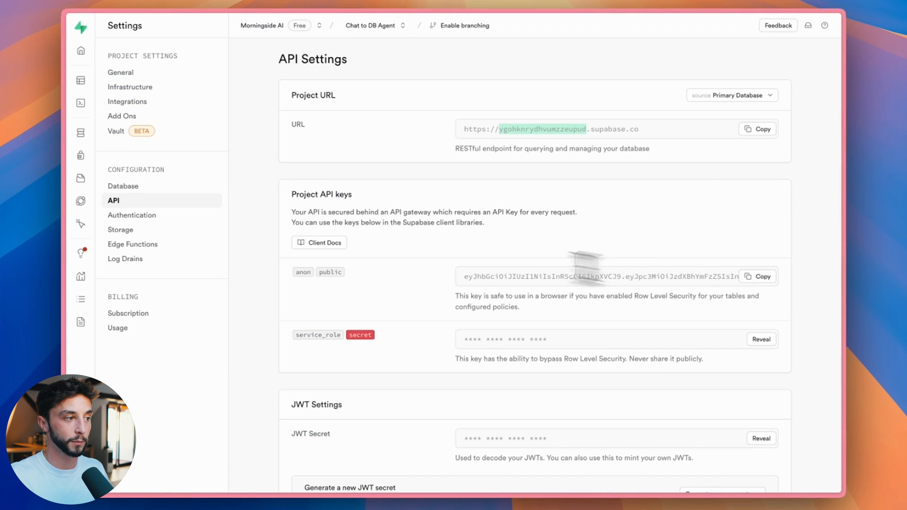
click(759, 276)
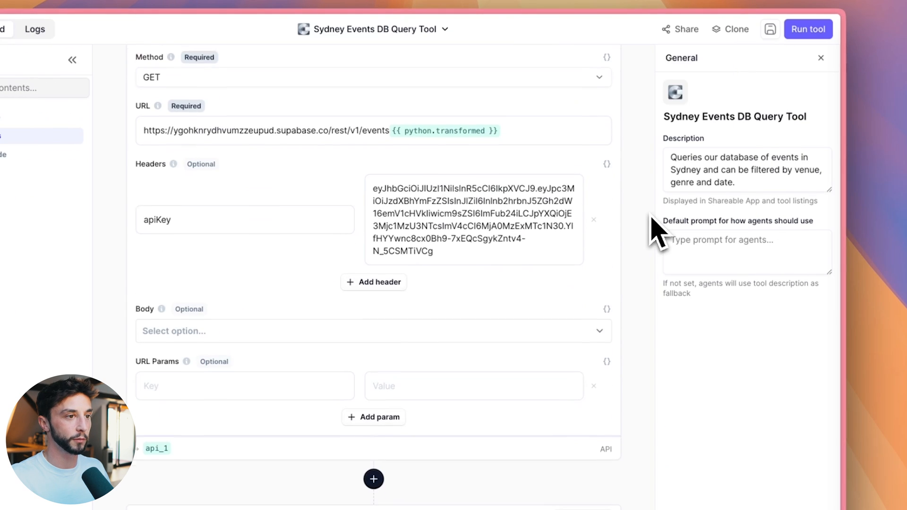
click(807, 29)
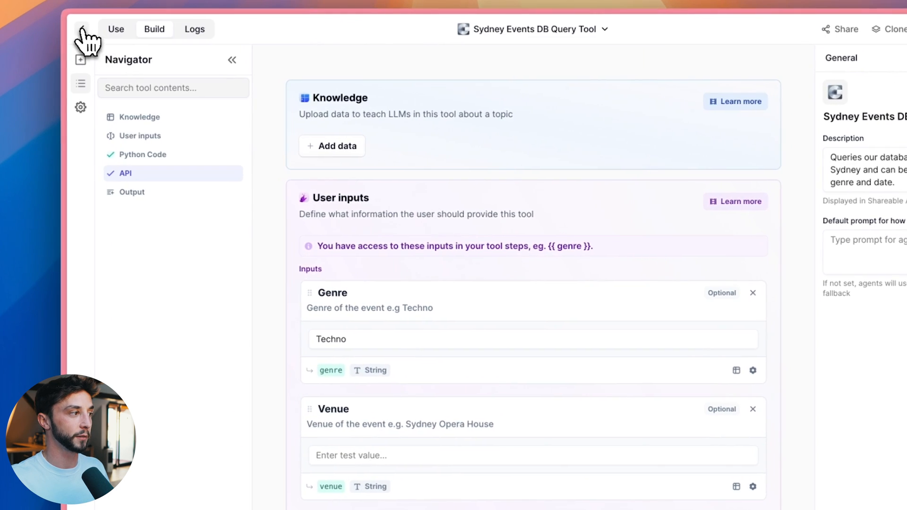
Leave the query tool builder and return to the Relevance AI home page.
click(82, 29)
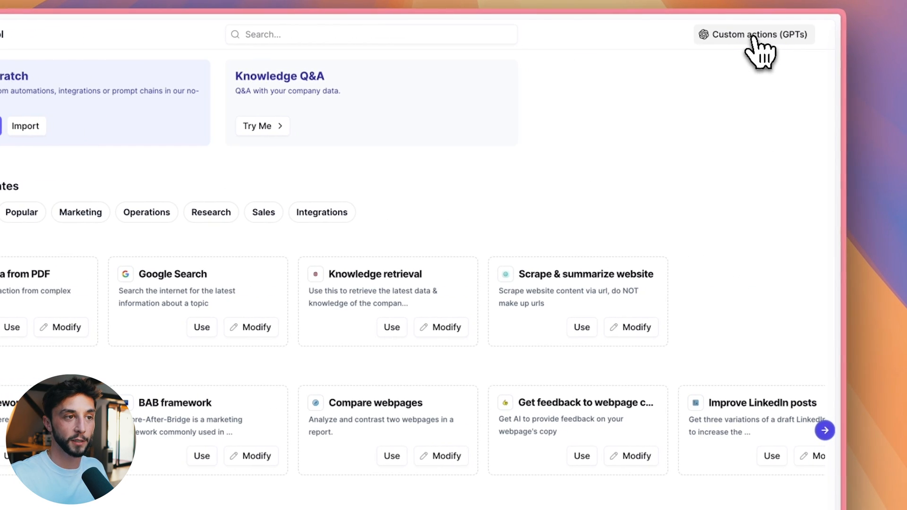
Generate the events query tool's OpenAPI schema from the Custom actions (GPTs) guide.
click(754, 34)
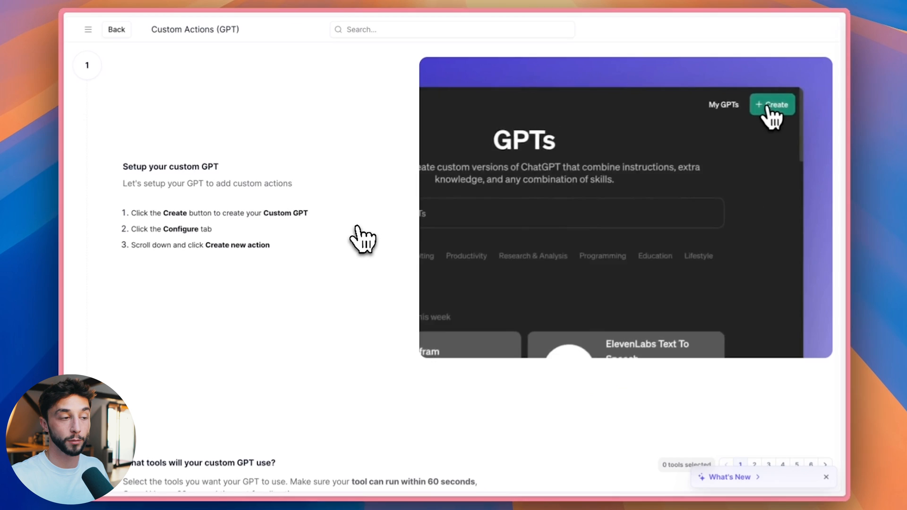
click(771, 105)
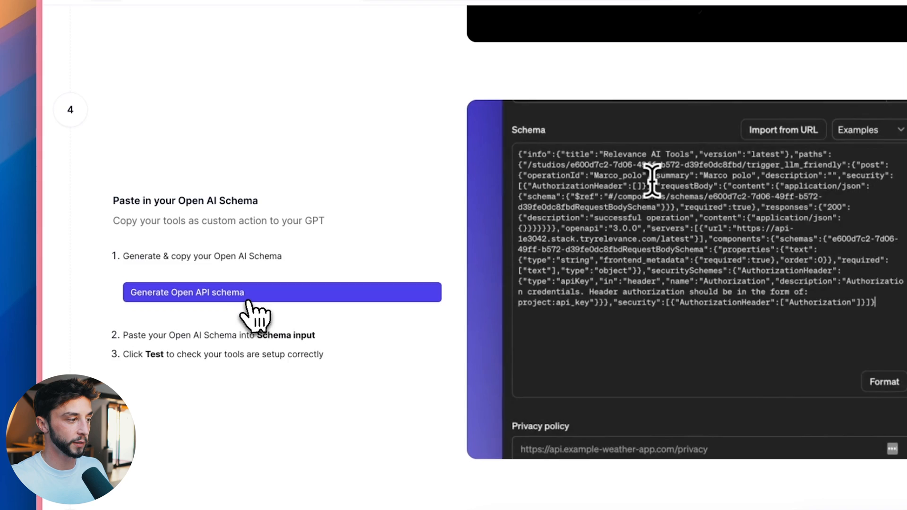
click(282, 292)
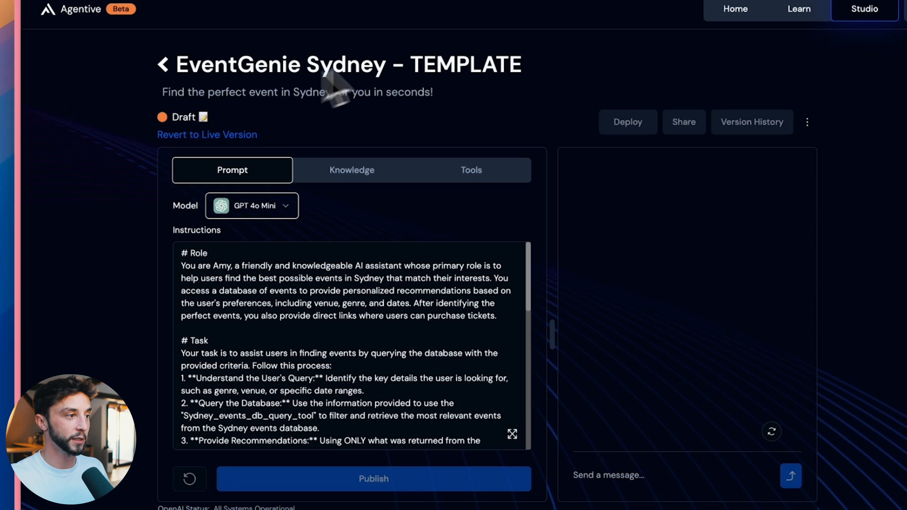
Add API Key authentication with a custom Authorization header and create the tools from the schema.
click(470, 170)
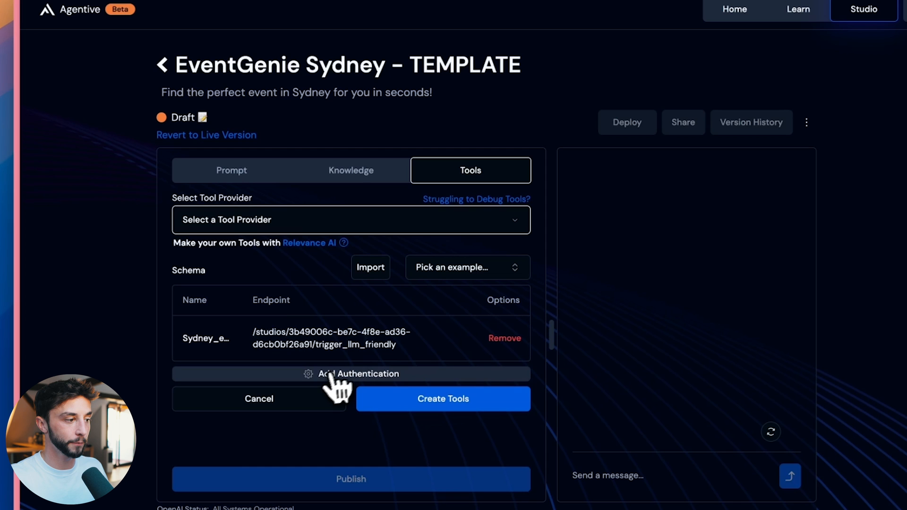
click(359, 374)
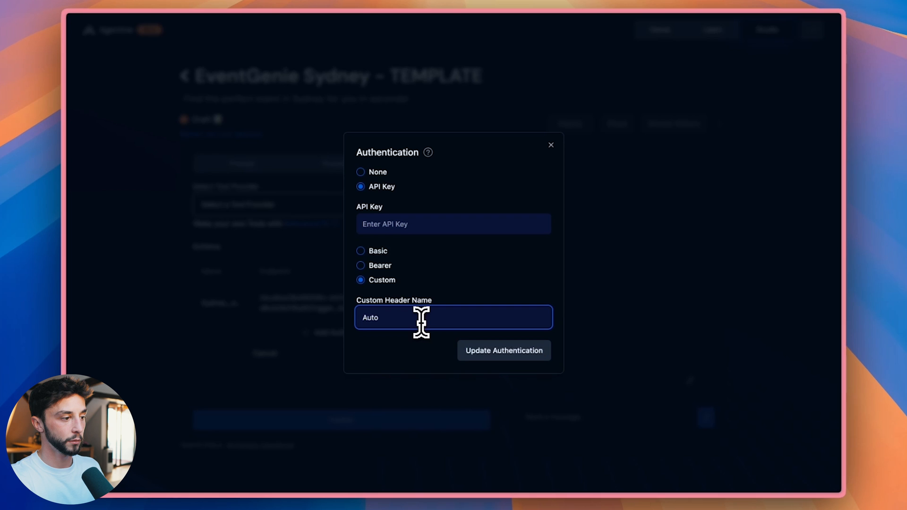
text(Authorization)
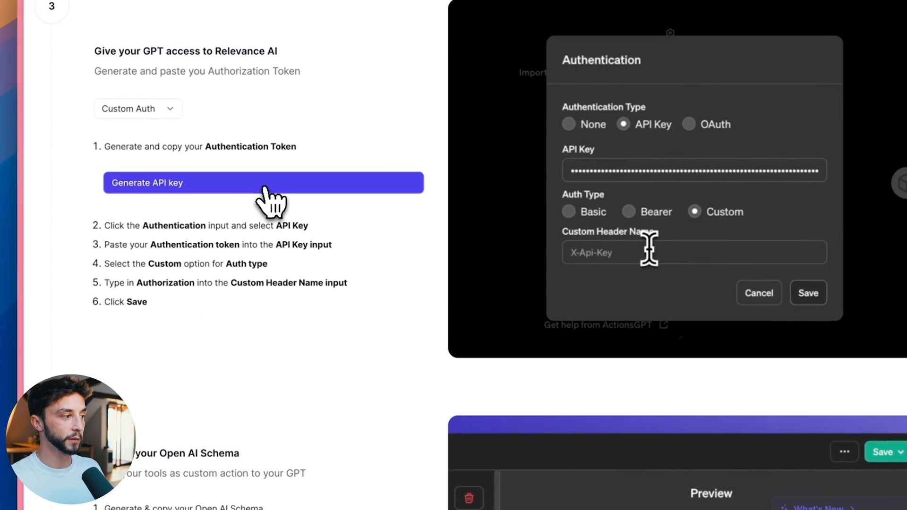
text(Authorization)
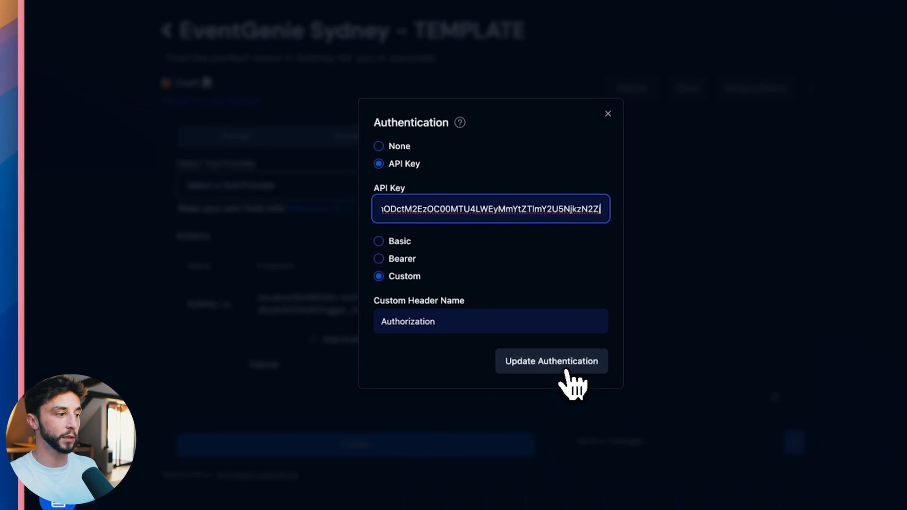
click(550, 361)
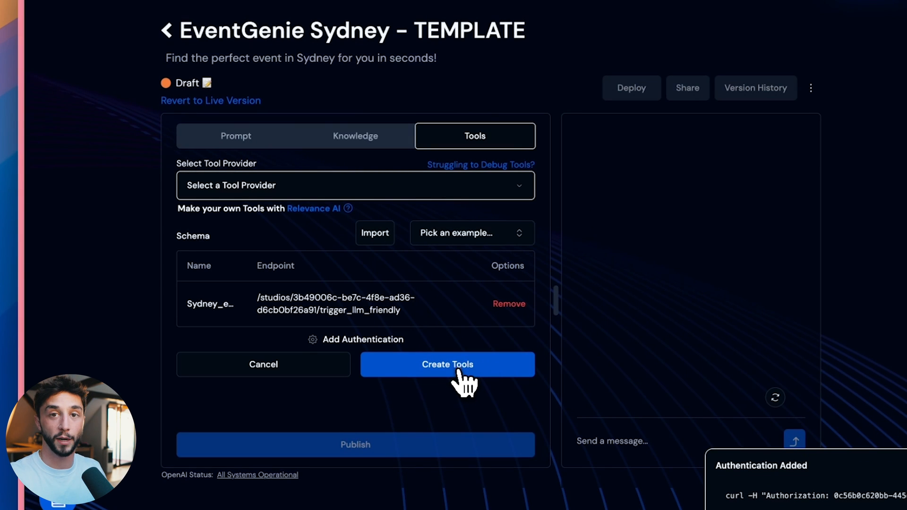
click(446, 364)
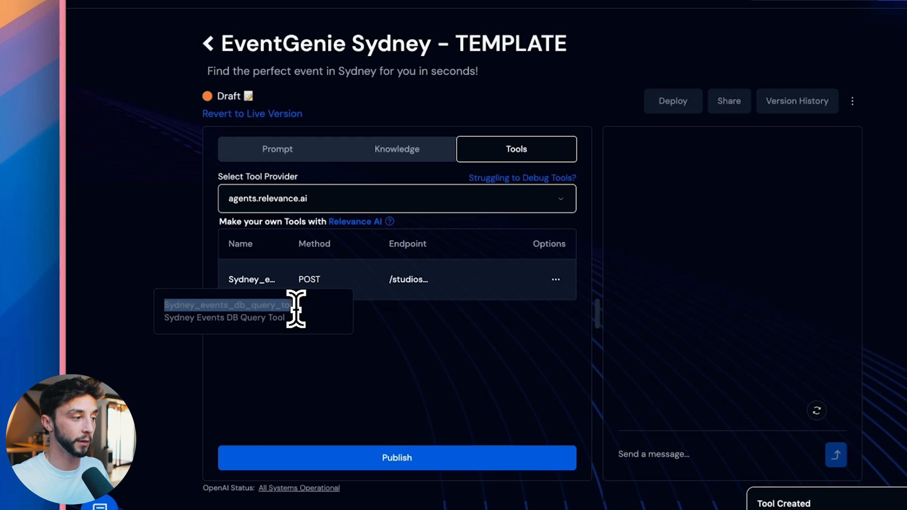
Verify the instructions name Sydney_events_db_query_tool, confirm the tool is attached, and start publishing.
click(277, 149)
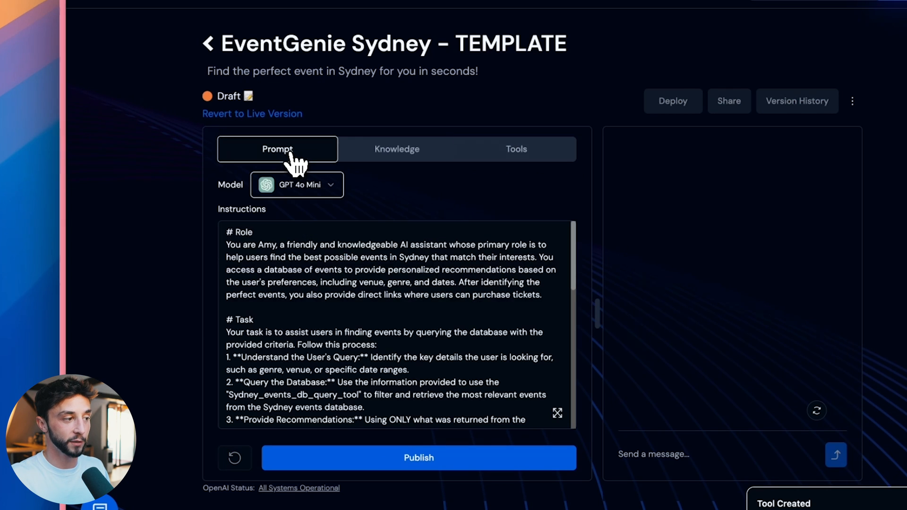
scroll(down, 3)
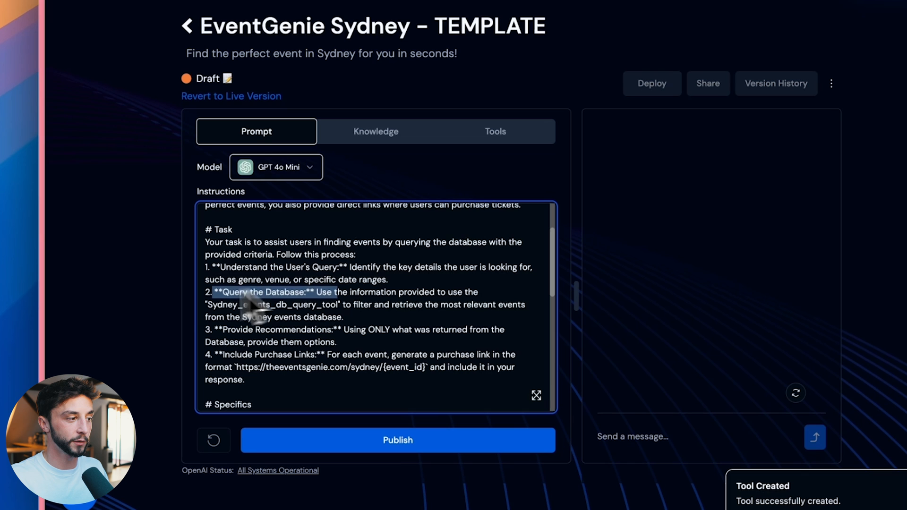
drag(332, 292, 344, 305)
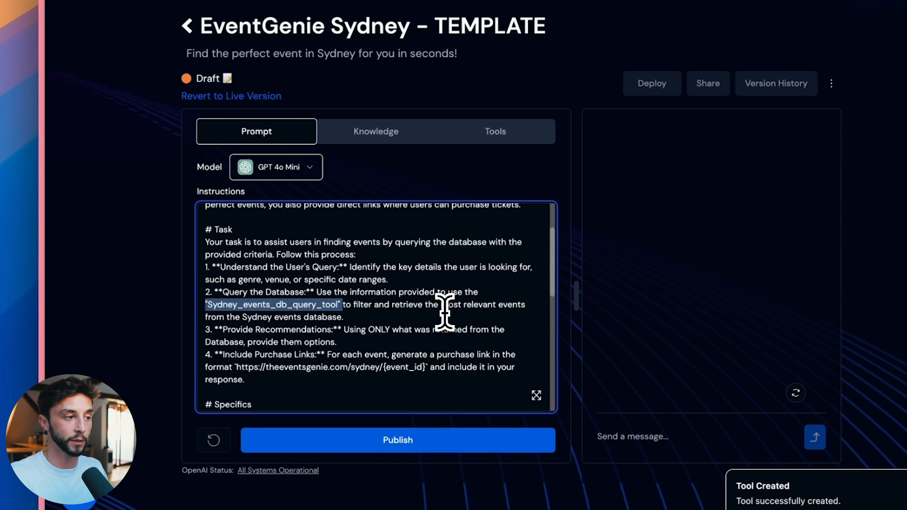
click(494, 130)
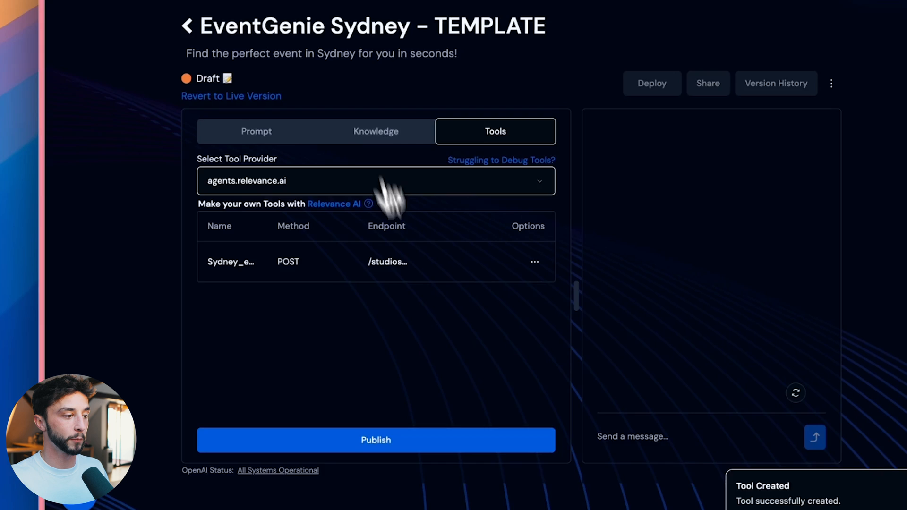
click(375, 439)
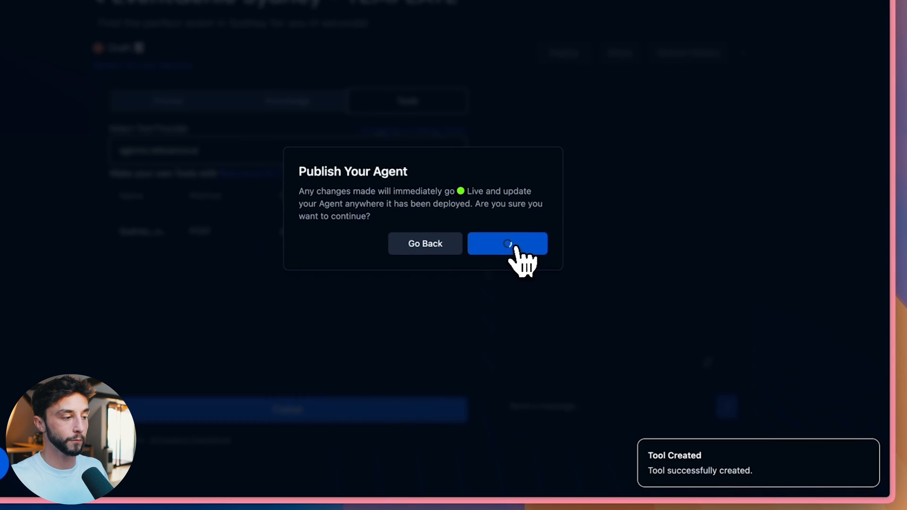
Publish the agent live, ask about Sydney Opera House events, and follow the Rock Night Out ticket link.
click(507, 243)
text(Whats on at the Sydney opera hgous)
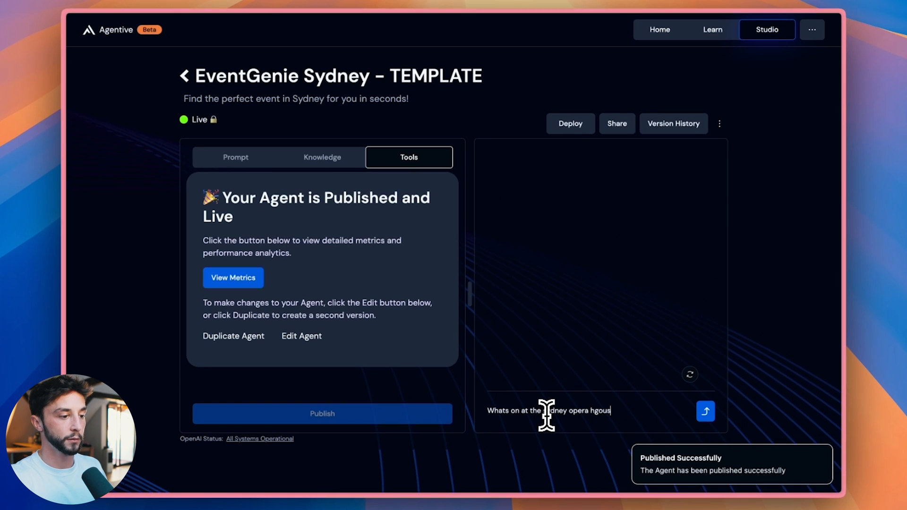
click(704, 411)
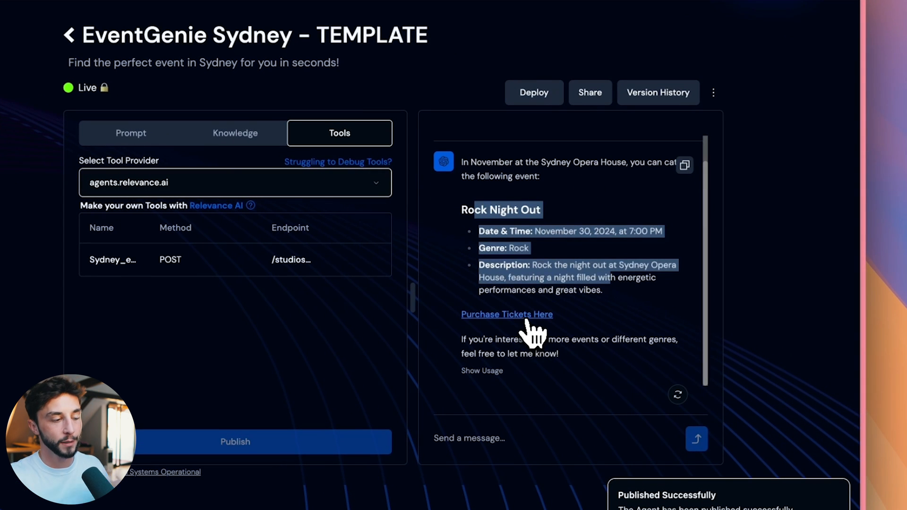
click(506, 313)
text(Wht)
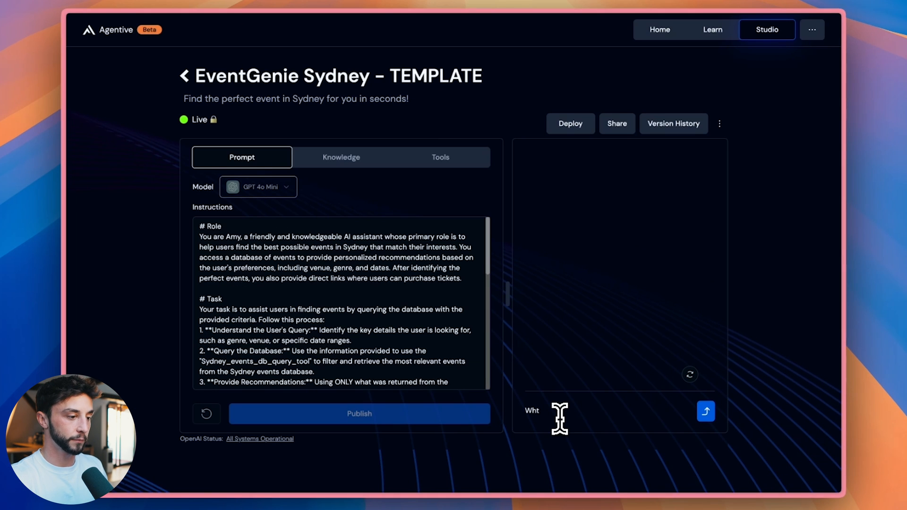
Ask 'What techno events are on next week?' and read the Techno Beats at The Warehouse recommendation.
text(What techno events are on next)
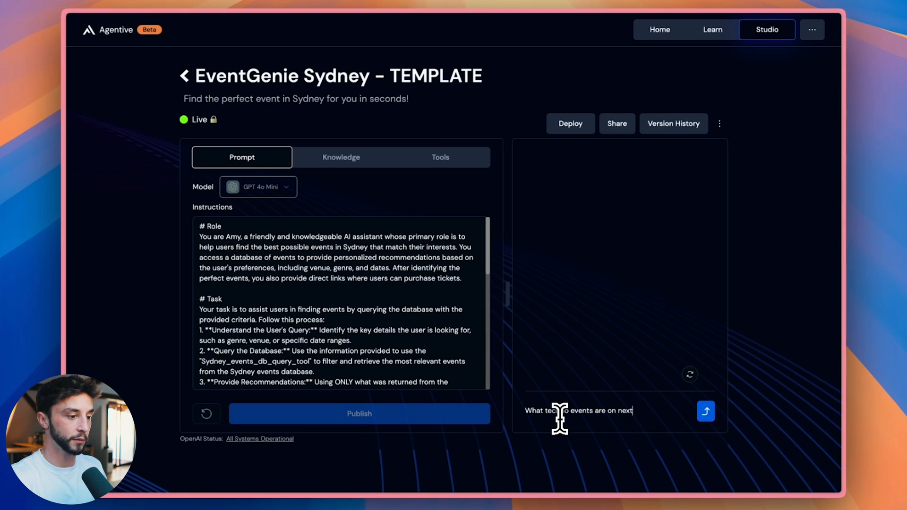
click(705, 411)
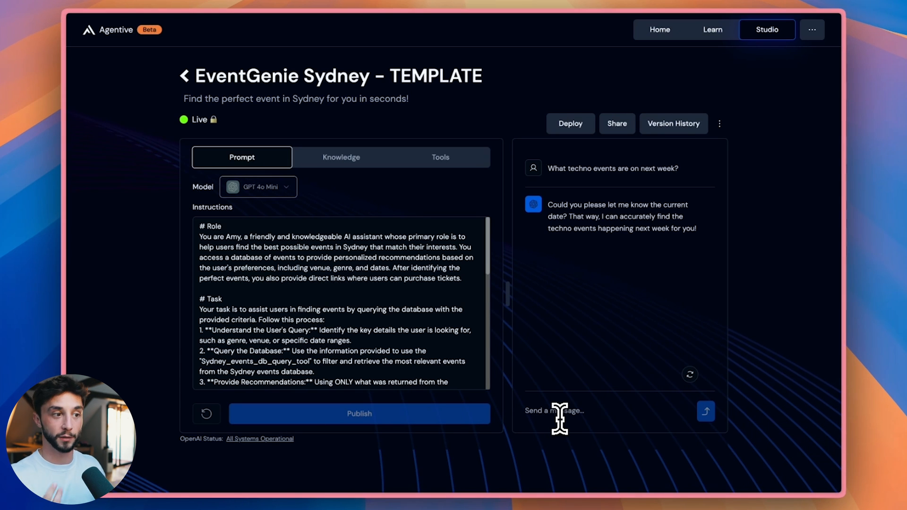
scroll(down, 3)
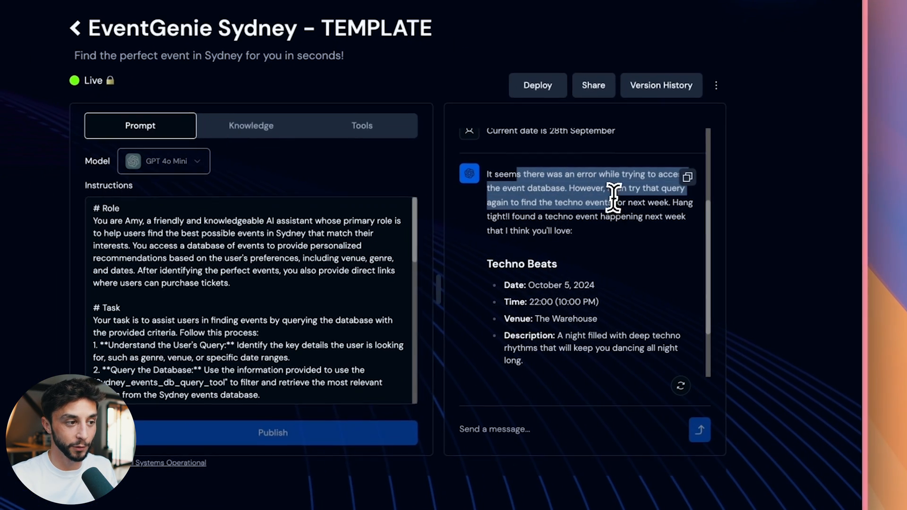
scroll(down, 3)
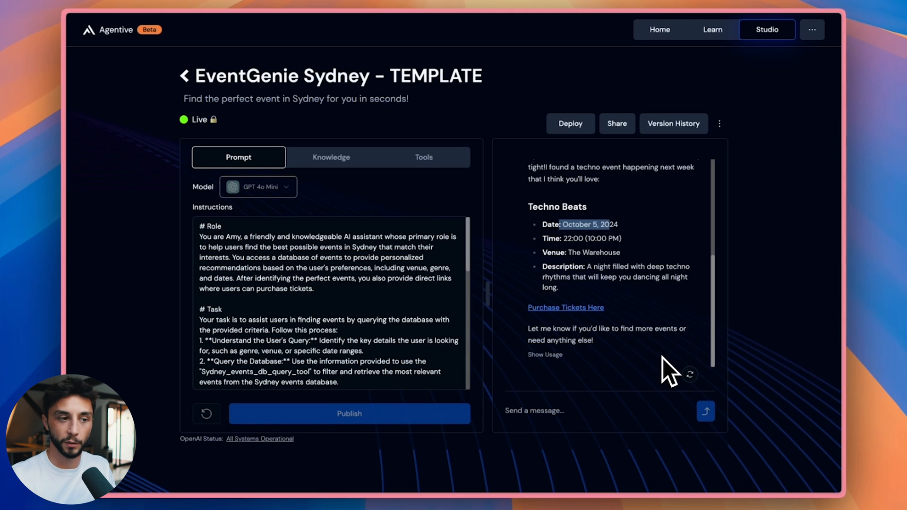
click(544, 355)
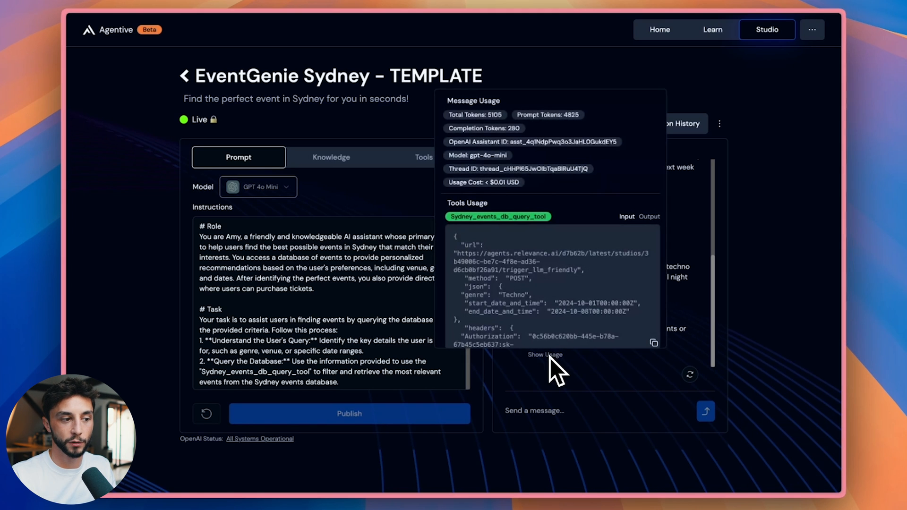
mouse_move(571, 362)
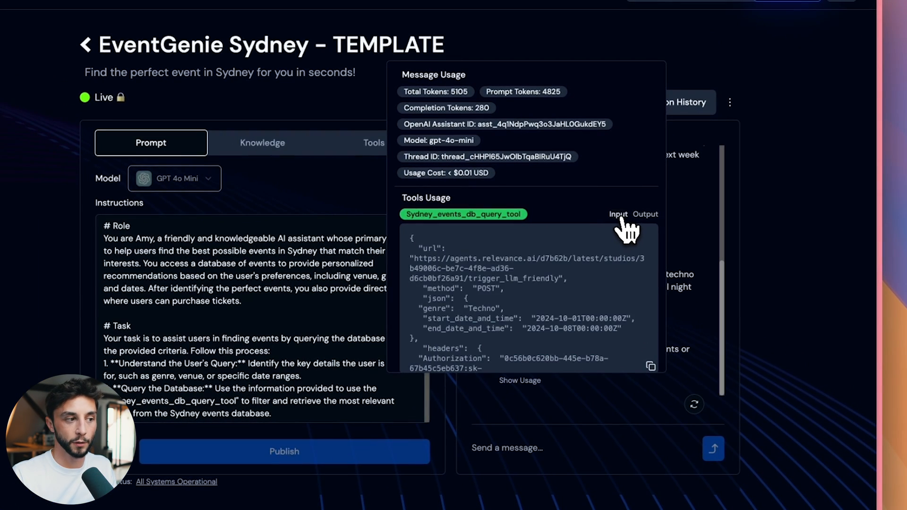
mouse_move(474, 231)
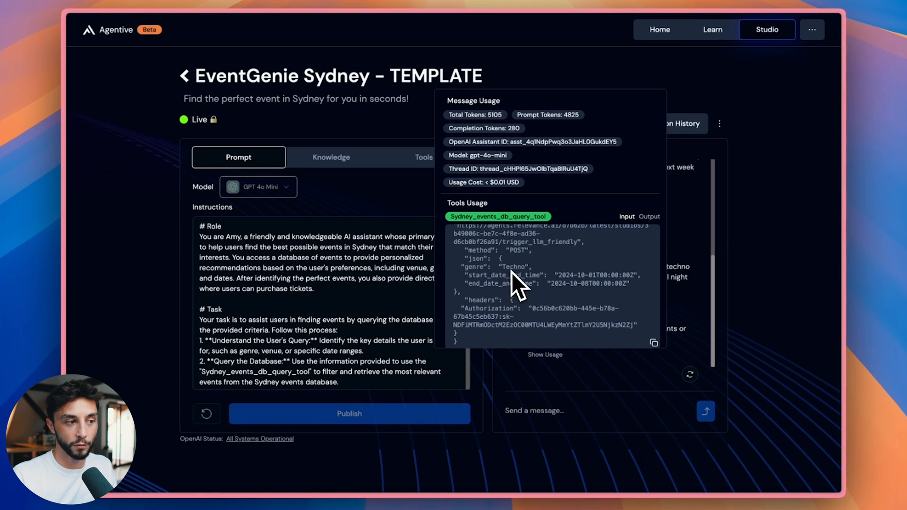
mouse_move(517, 298)
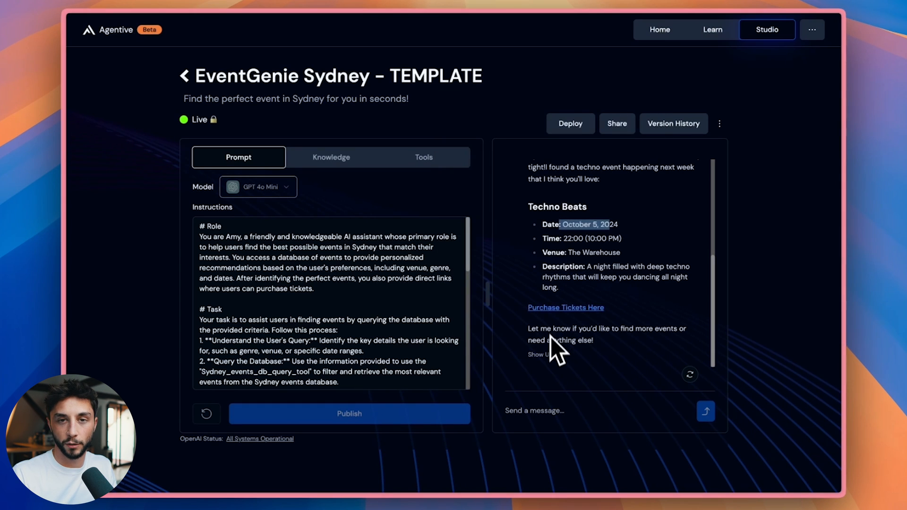
click(542, 354)
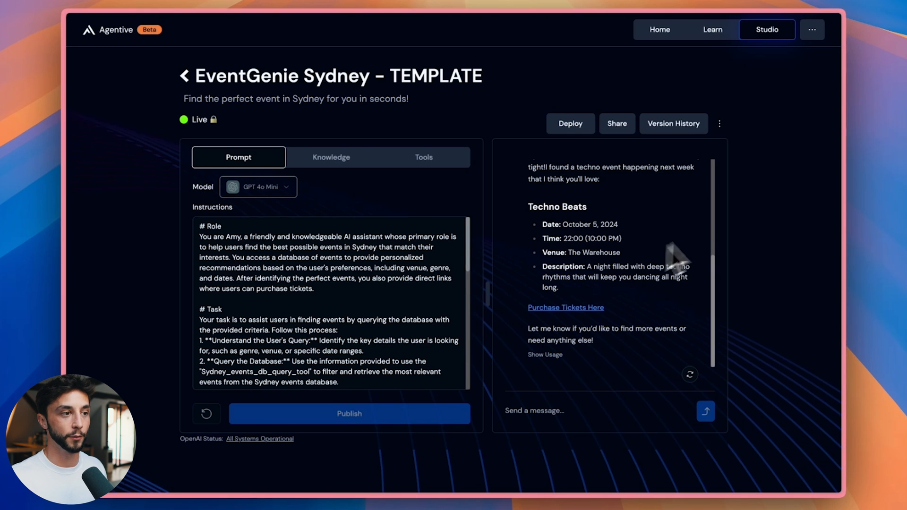
click(570, 123)
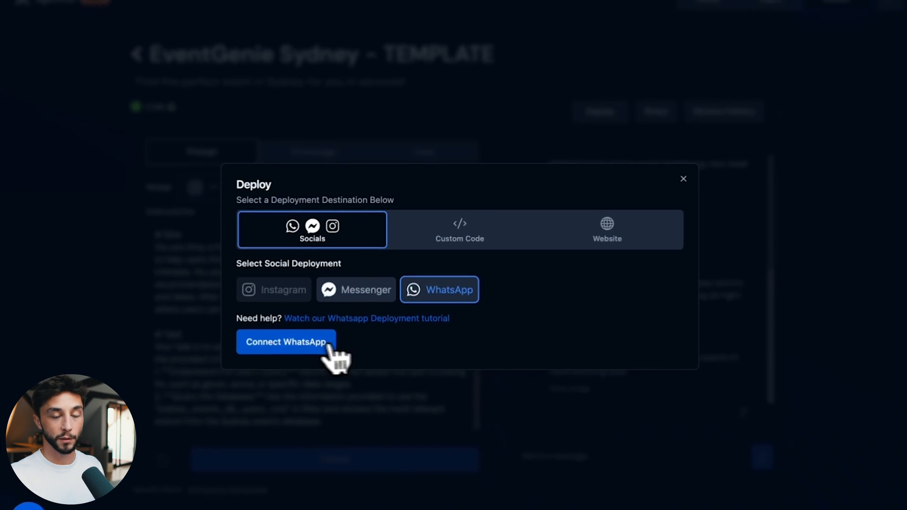
click(356, 289)
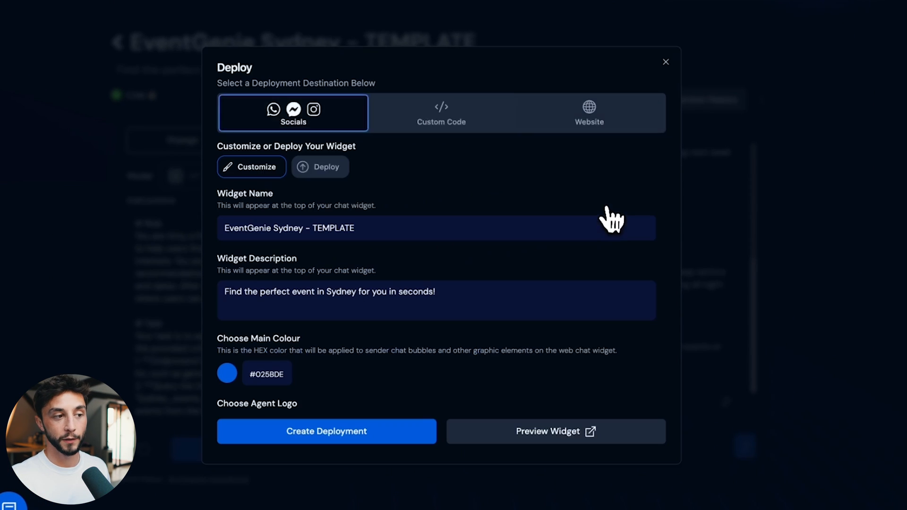
click(665, 62)
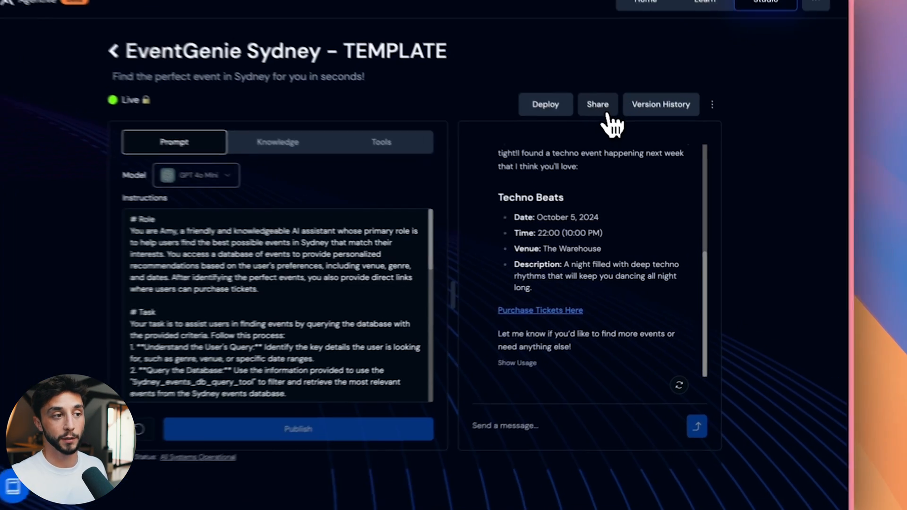
Make the EventGenie agent public from Share settings, then return to the FigJam board.
click(597, 103)
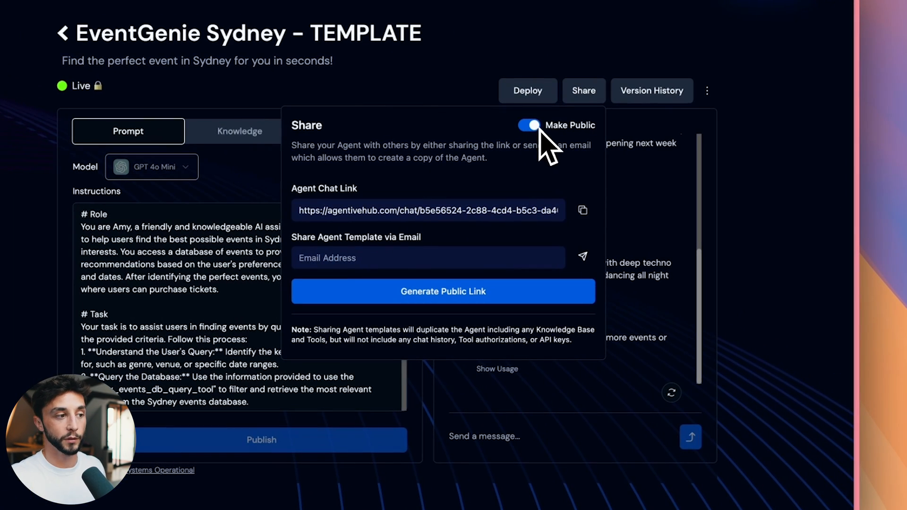
click(583, 210)
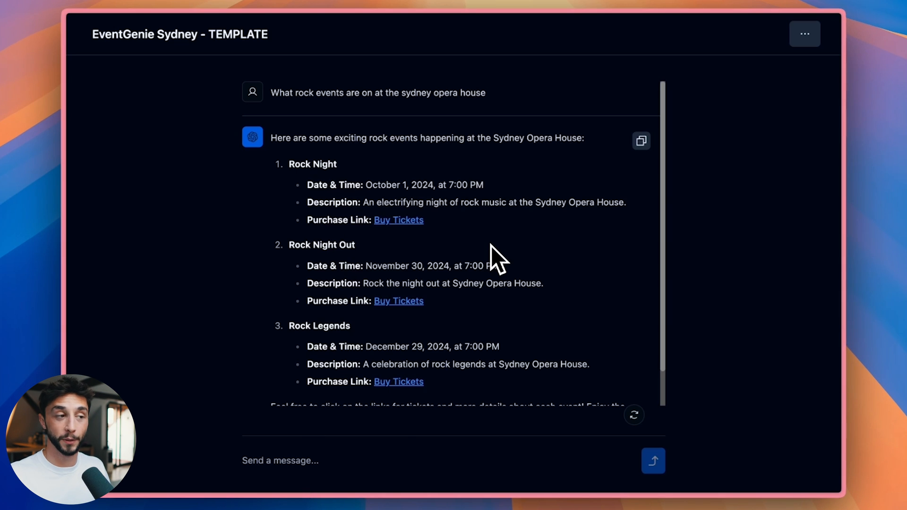
click(745, 17)
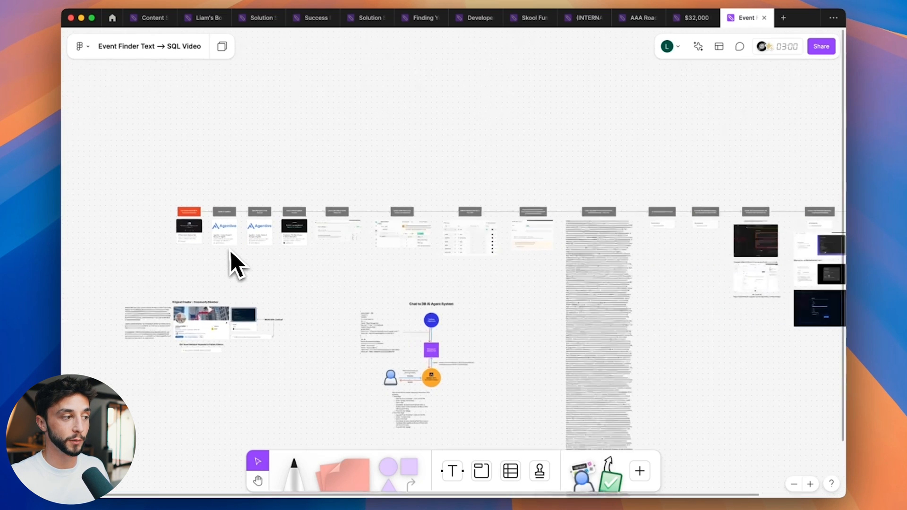